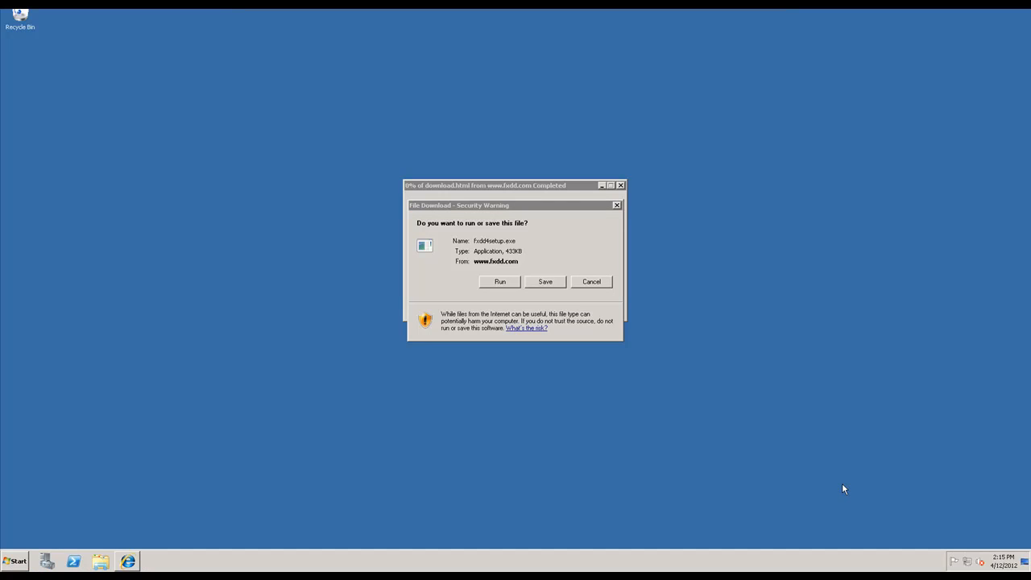
mouse_move(553, 97)
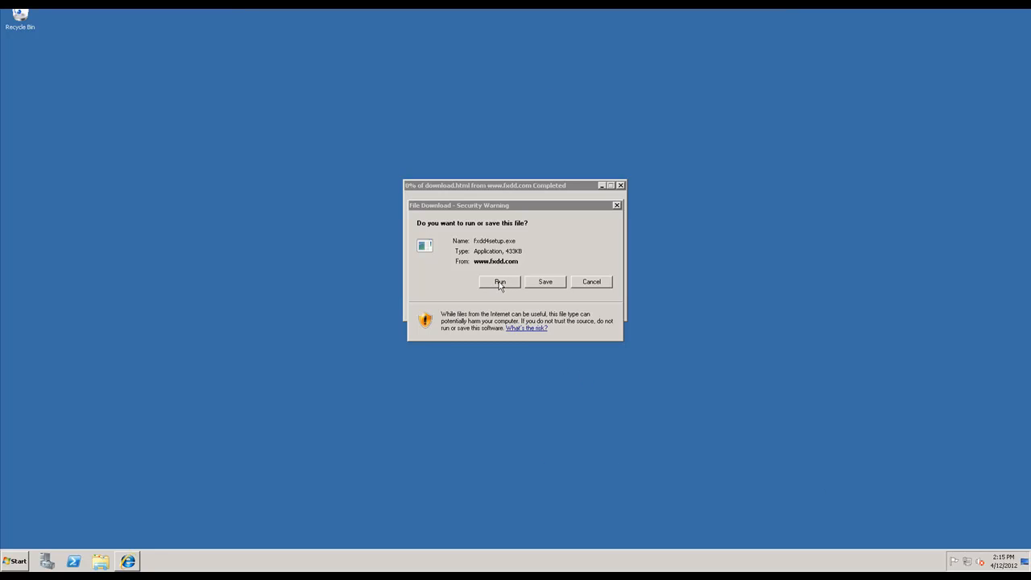
Run the downloaded FXDD setup file past both Internet Explorer security warnings
left_click(500, 282)
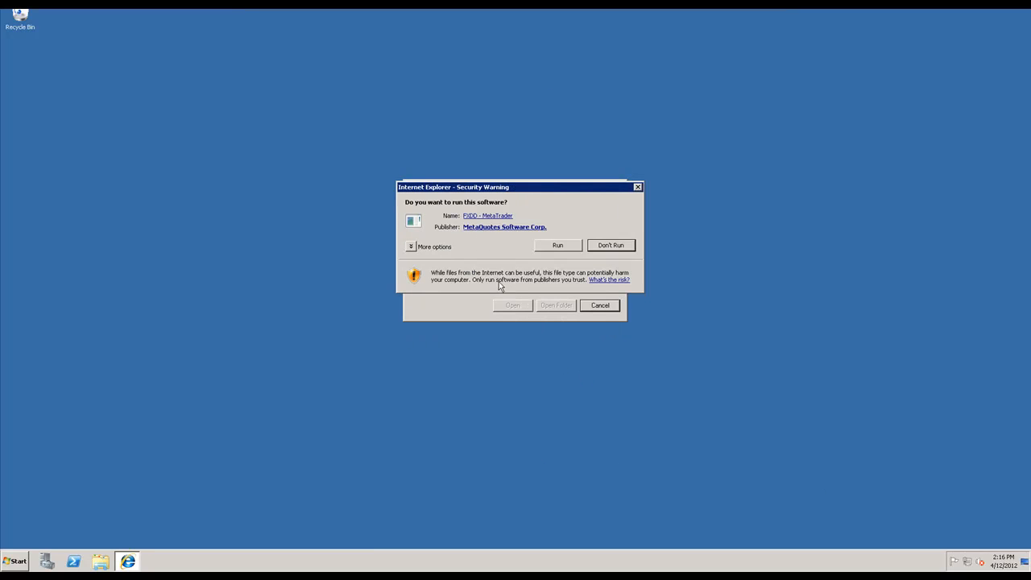
left_click(557, 244)
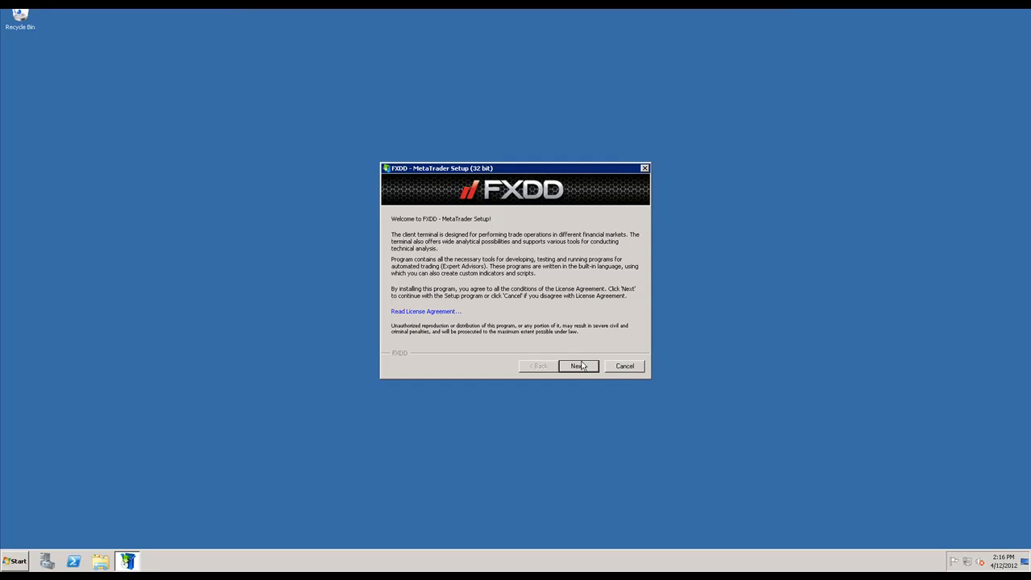
mouse_move(583, 369)
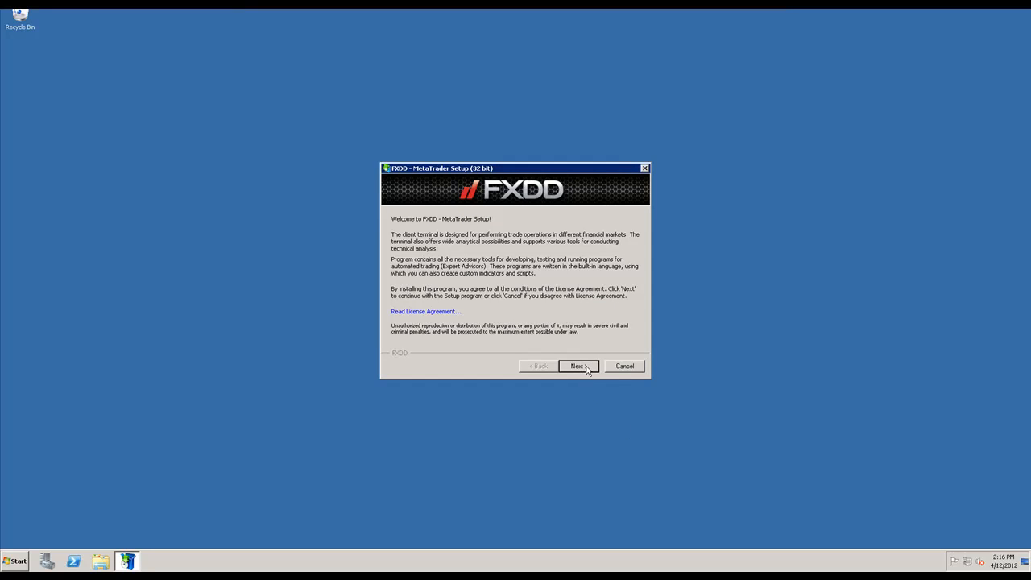
Install MetaTrader into C:\FXDDMT4, confirm the existing folder, and finish the wizard
left_click(577, 365)
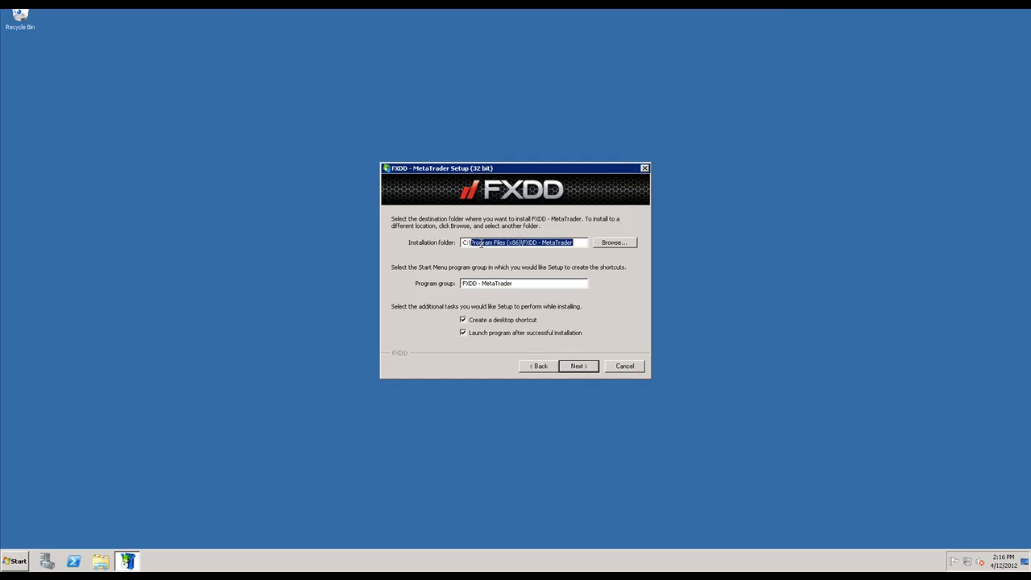
type("C:\\FXDD")
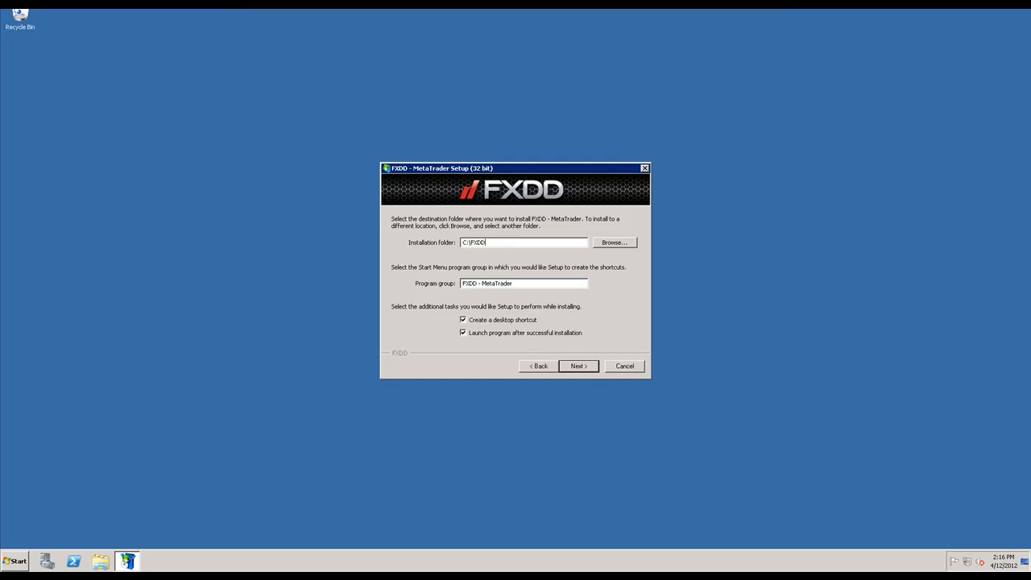
type("MT4")
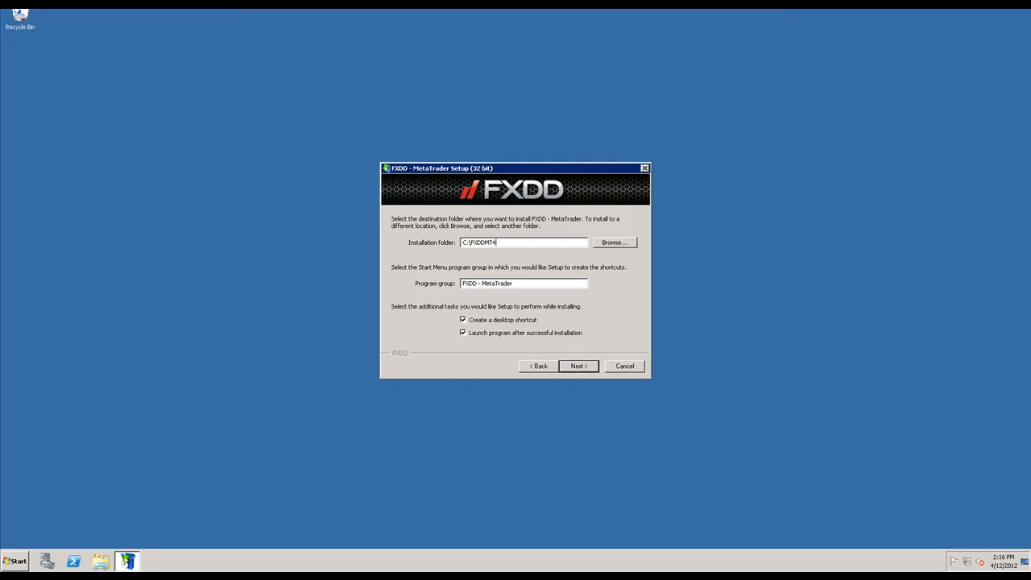
left_click(577, 365)
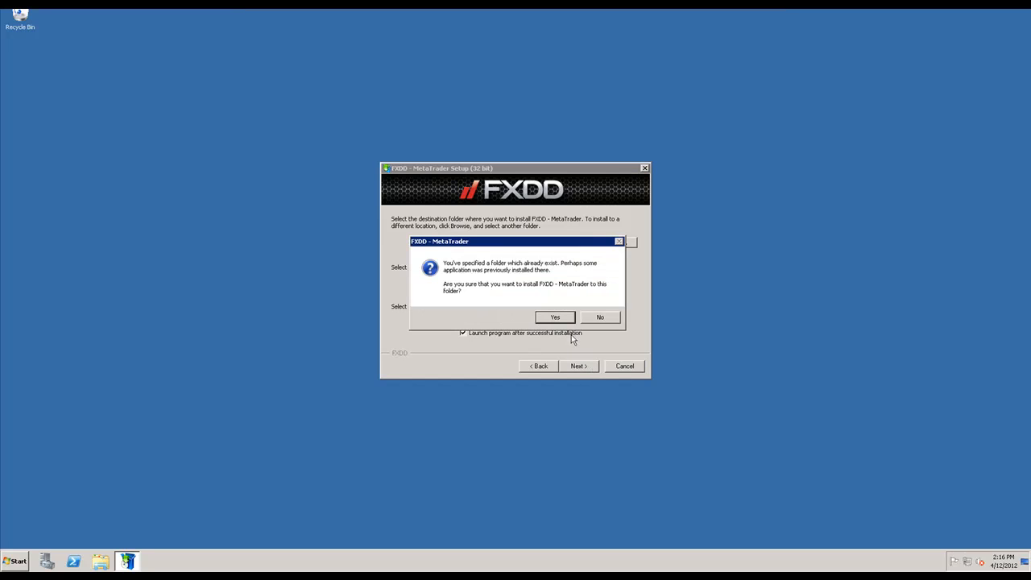
left_click(555, 317)
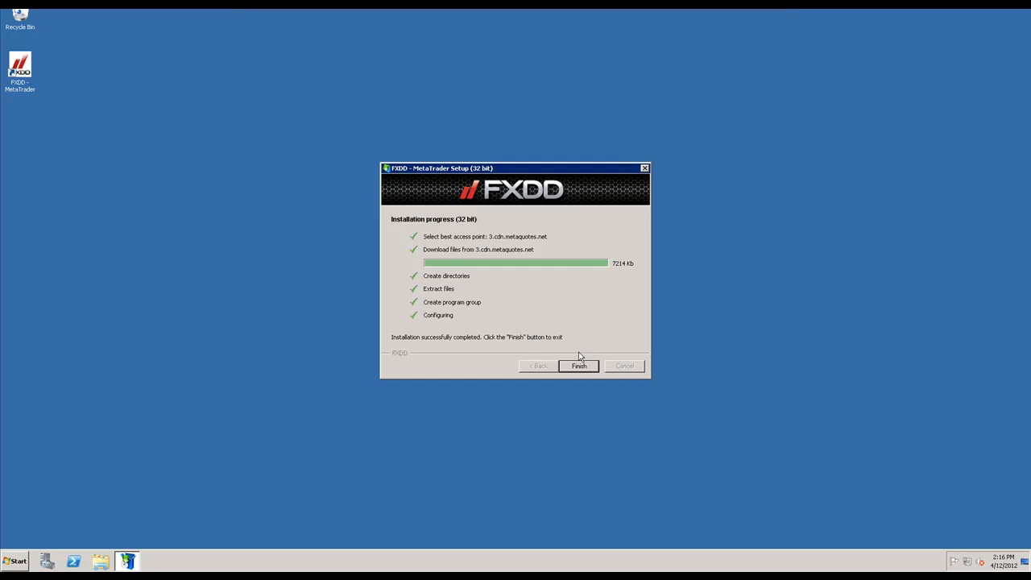
left_click(578, 366)
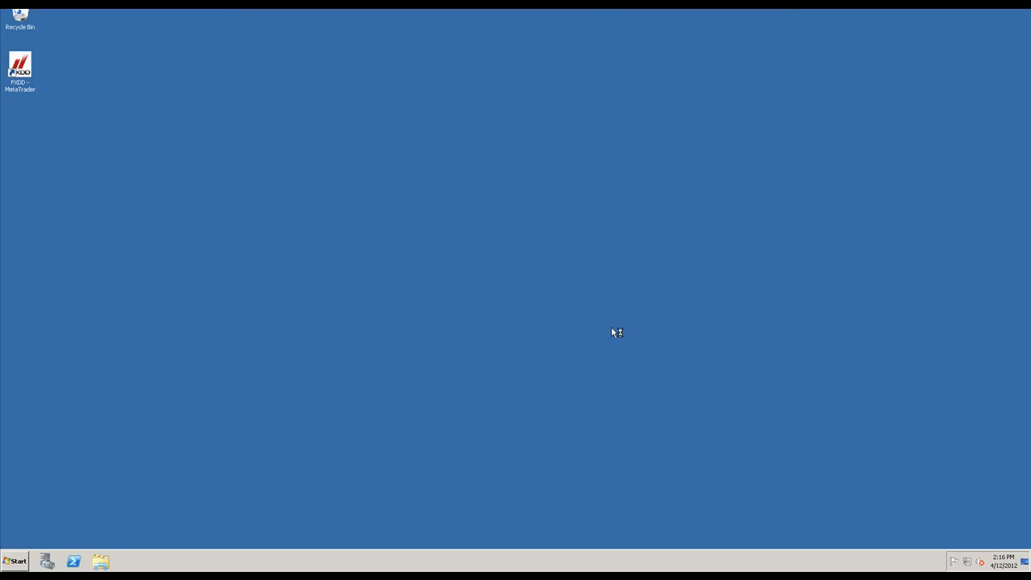
mouse_move(408, 162)
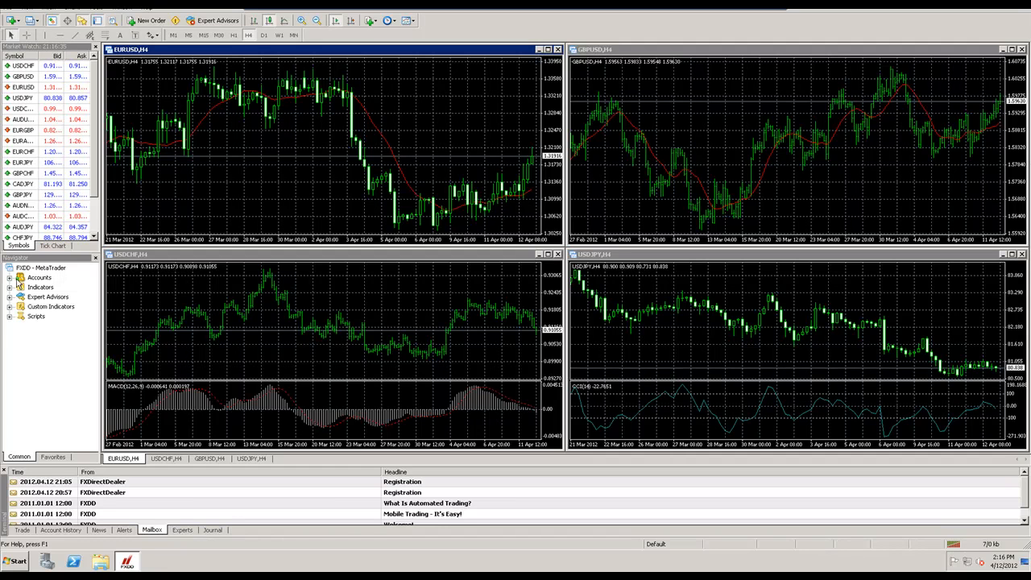
Toggle the Navigator's Accounts group to list two accounts, then browse Expert Advisors
left_click(9, 277)
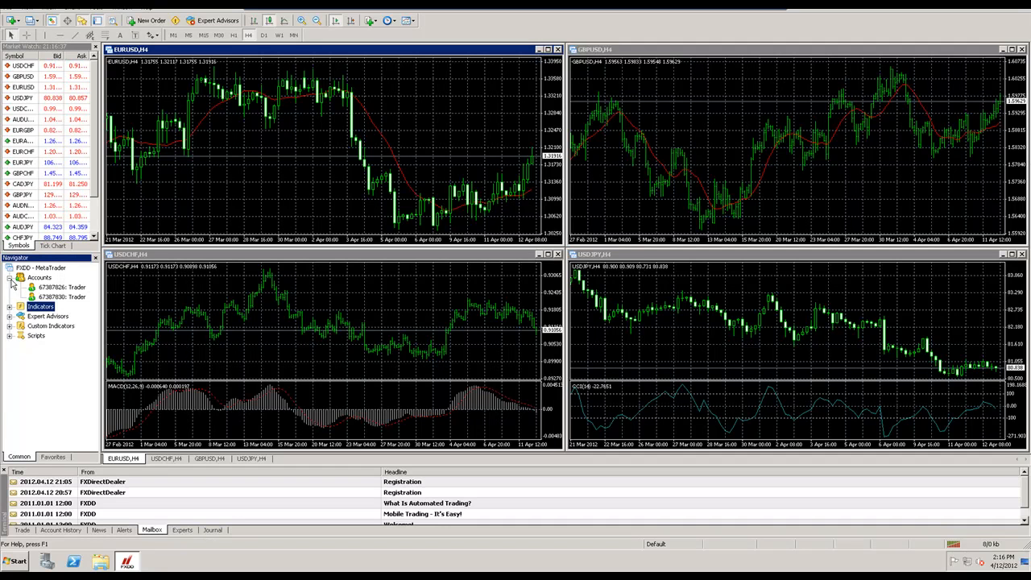
left_click(9, 278)
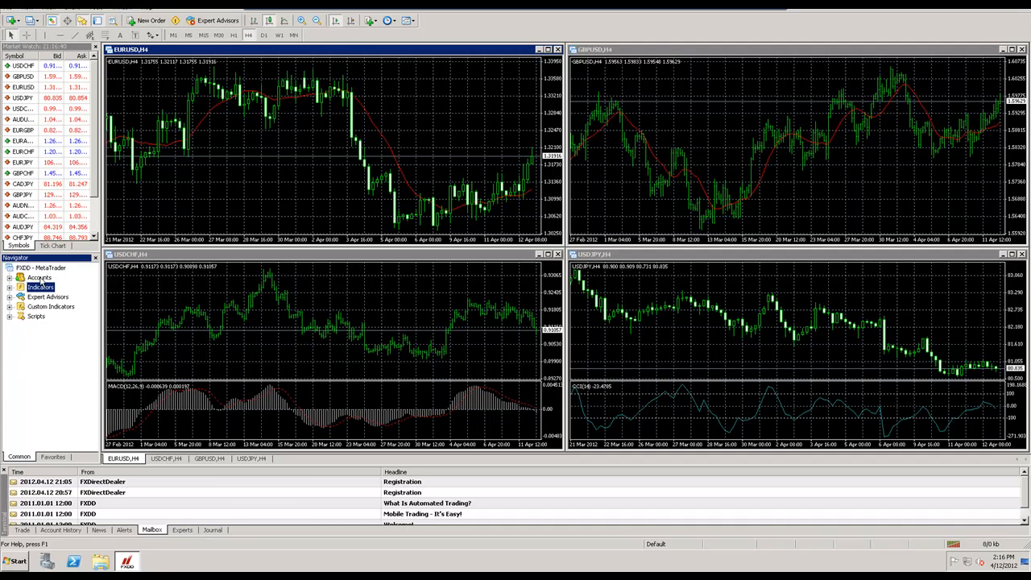
mouse_move(79, 309)
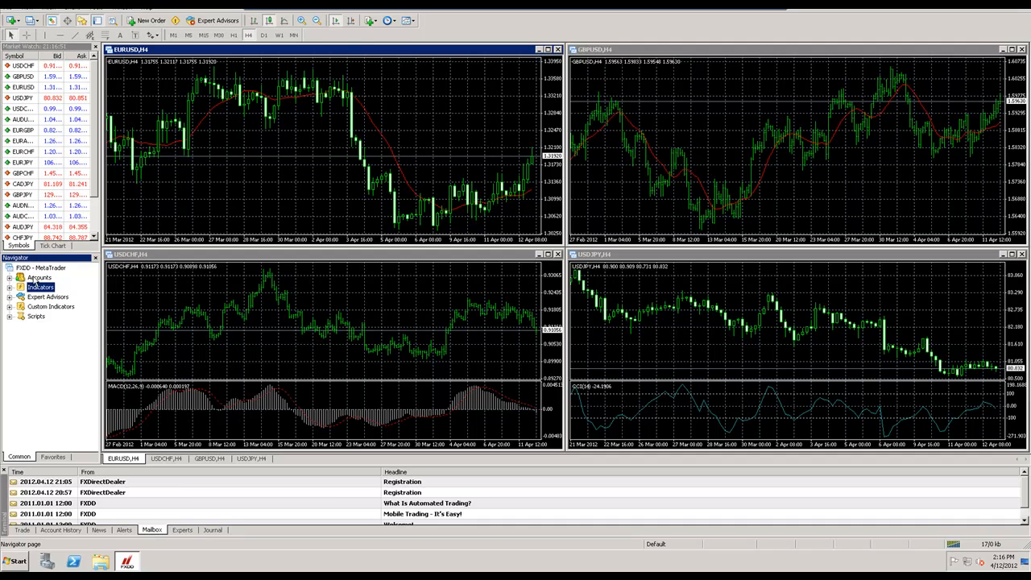
left_click(9, 277)
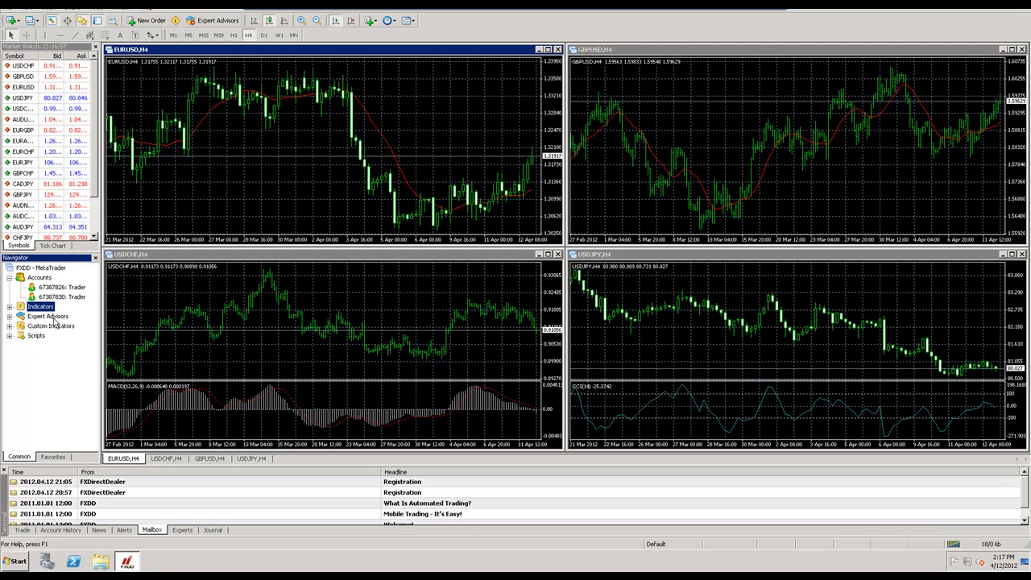
left_click(46, 316)
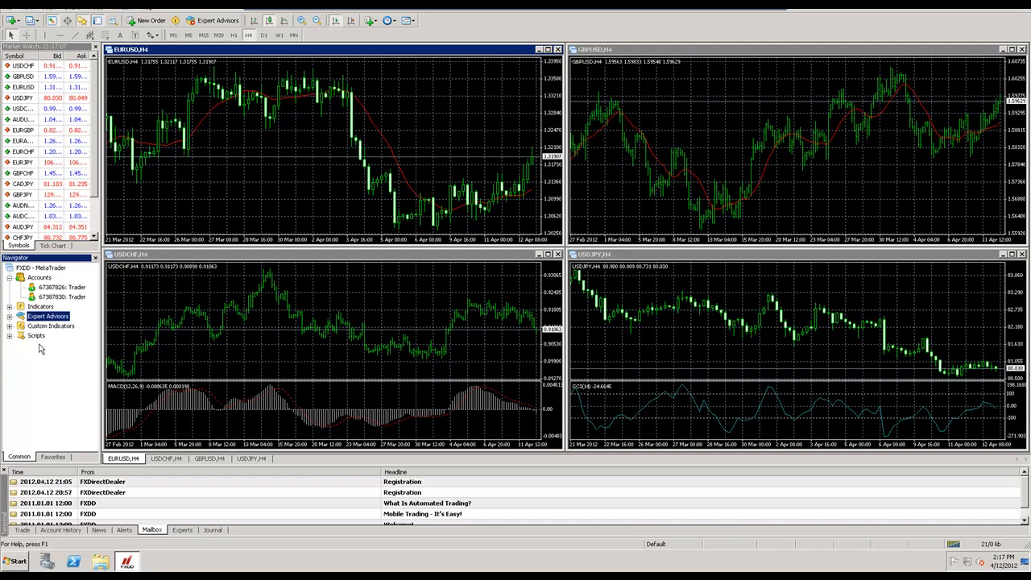
left_click(19, 315)
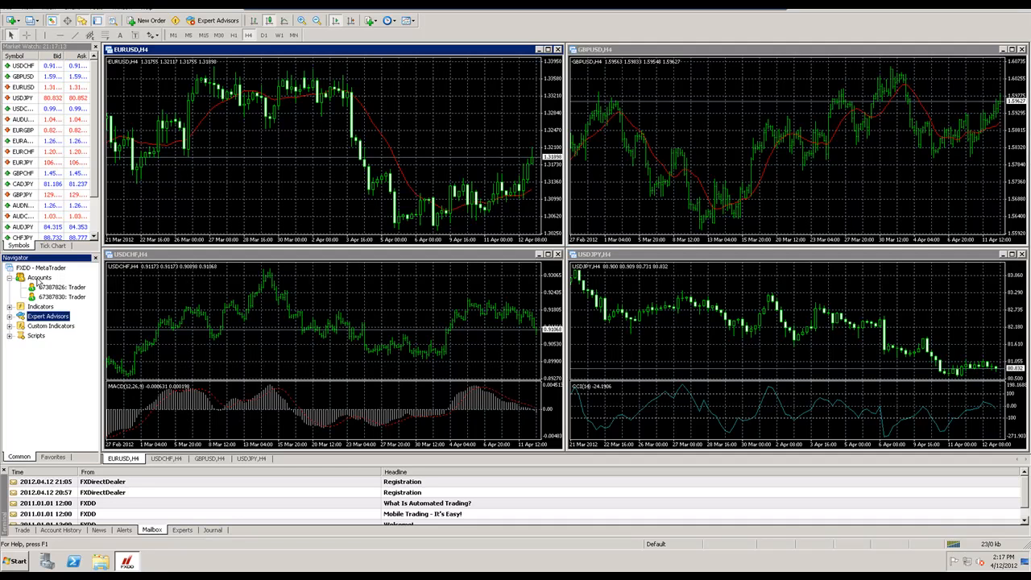
mouse_move(49, 297)
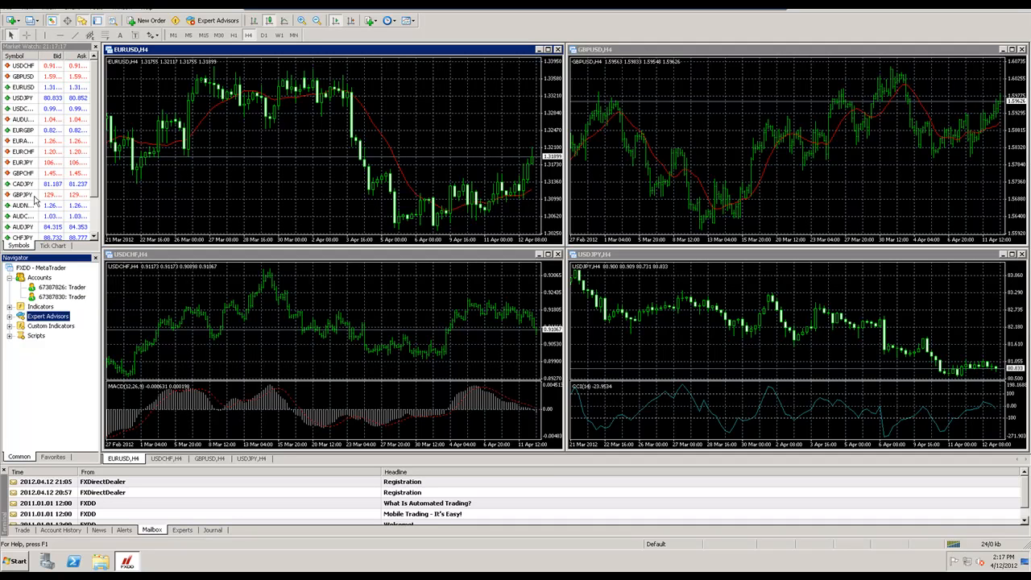
mouse_move(561, 258)
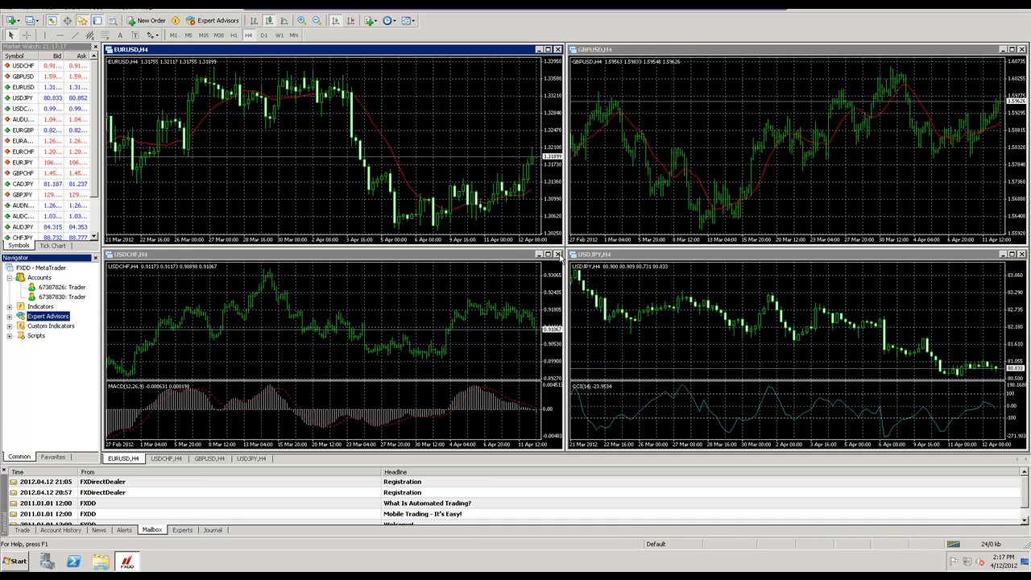
Close the USDCHF, USDJPY, GBPUSD and EURUSD chart windows
left_click(556, 254)
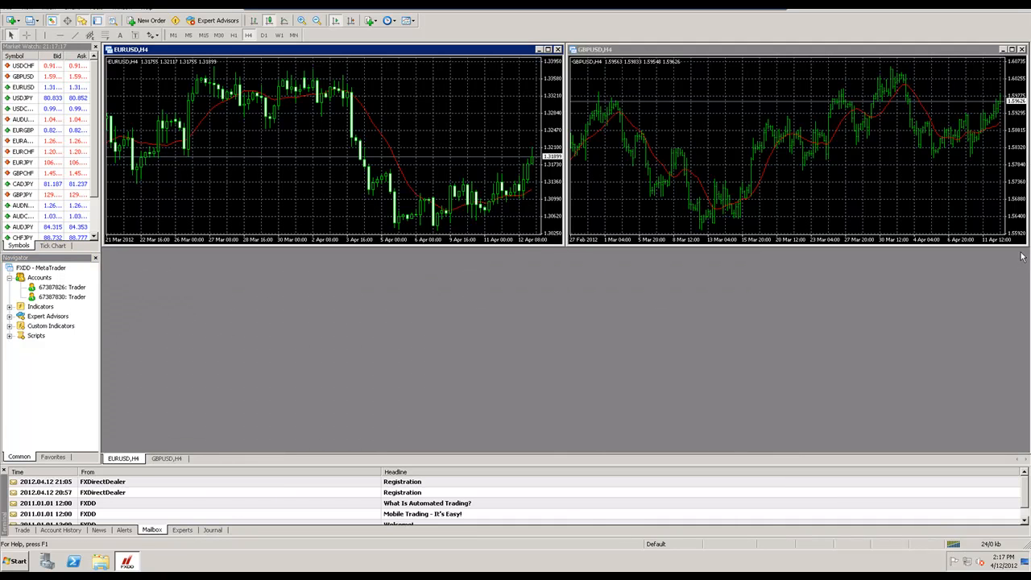
left_click(1023, 49)
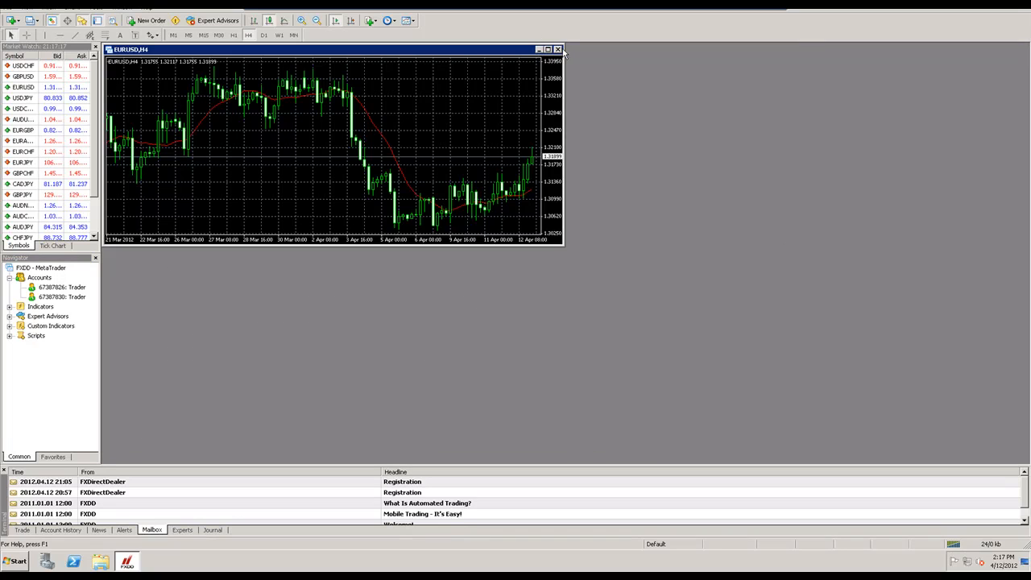
left_click(556, 49)
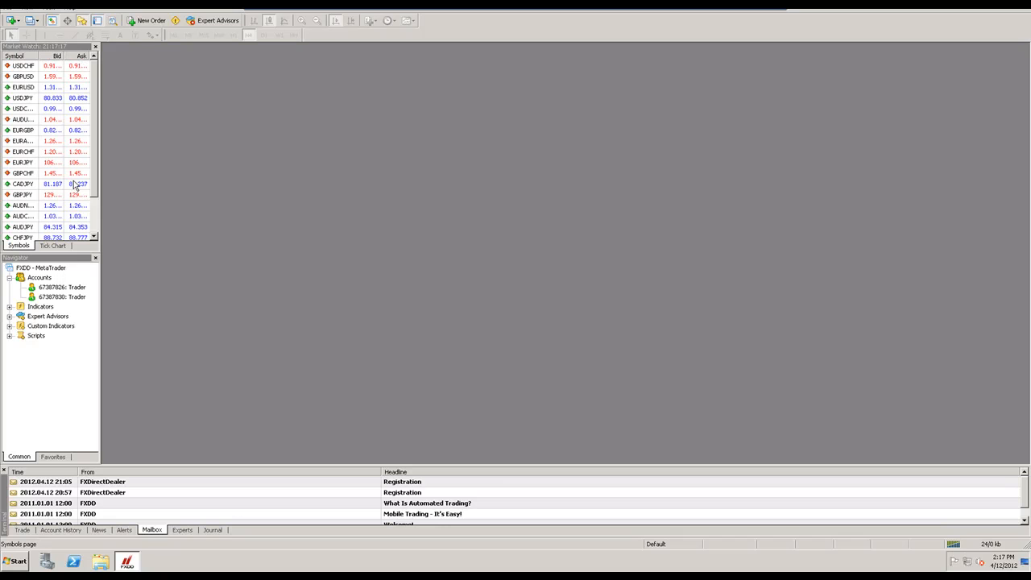
mouse_move(58, 178)
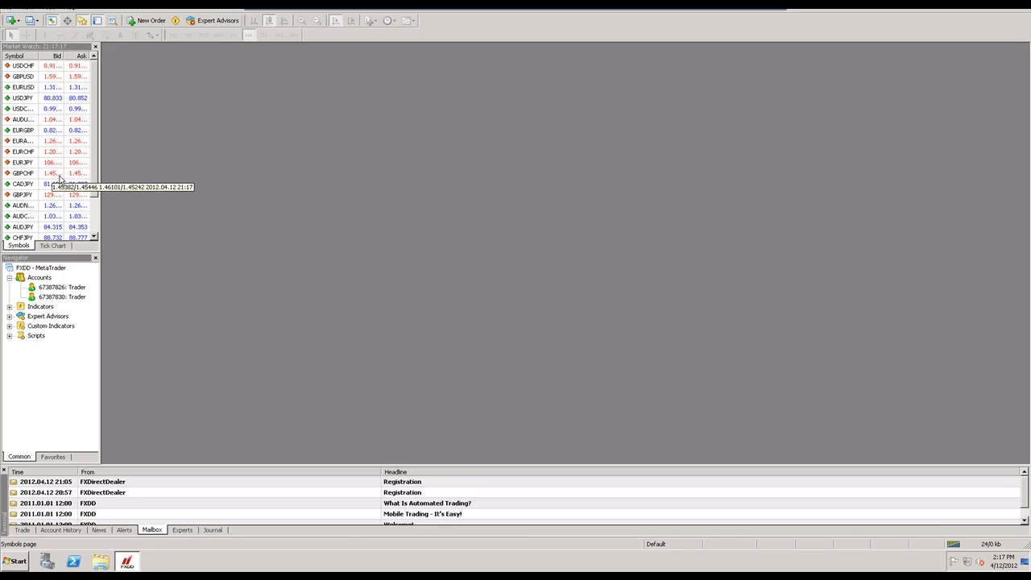
mouse_move(68, 161)
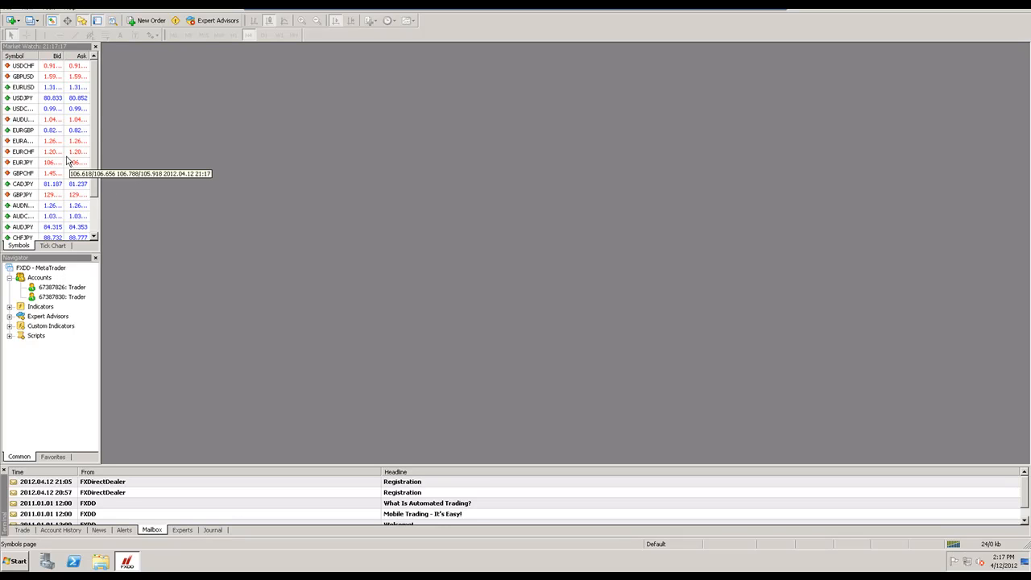
mouse_move(61, 119)
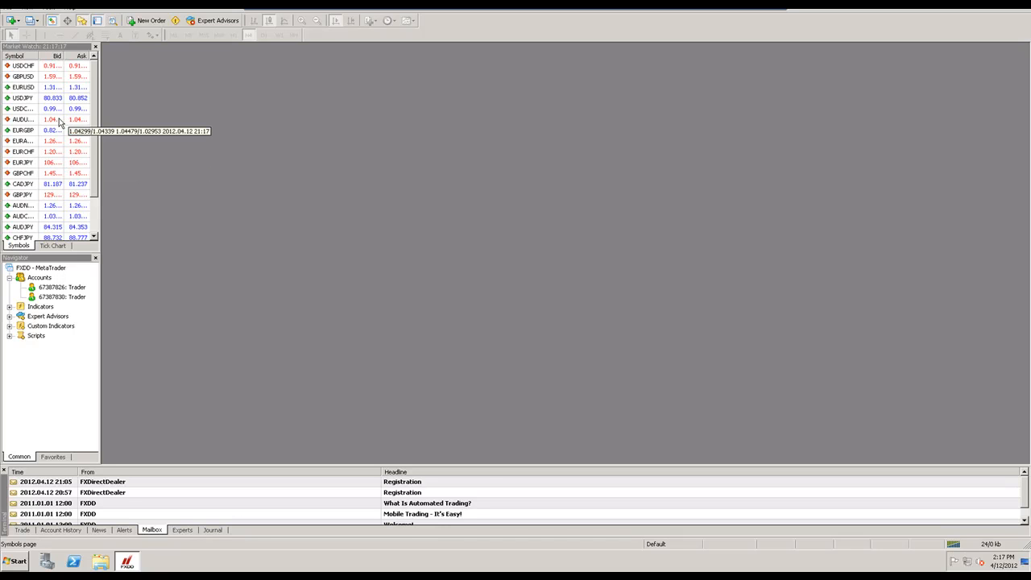
mouse_move(73, 87)
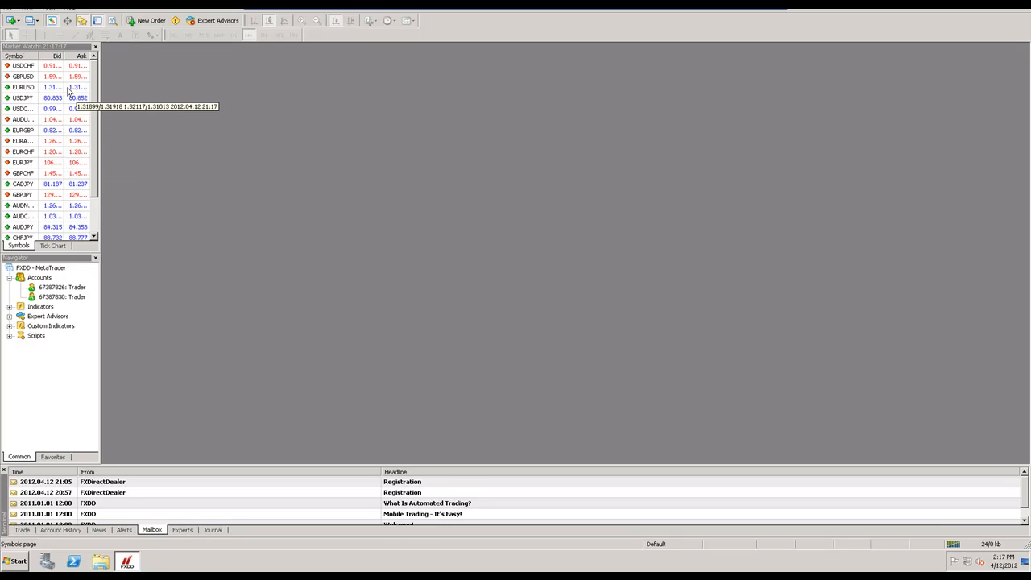
Open a new EURUSD chart, then hourly USDJPY and USDCAD charts from Market Watch
right_click(24, 87)
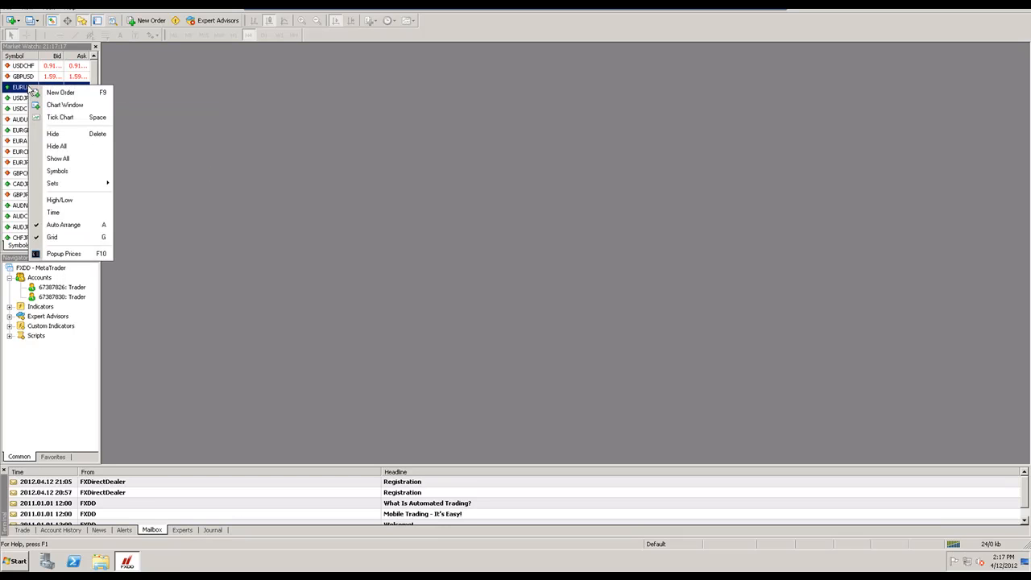
mouse_move(64, 105)
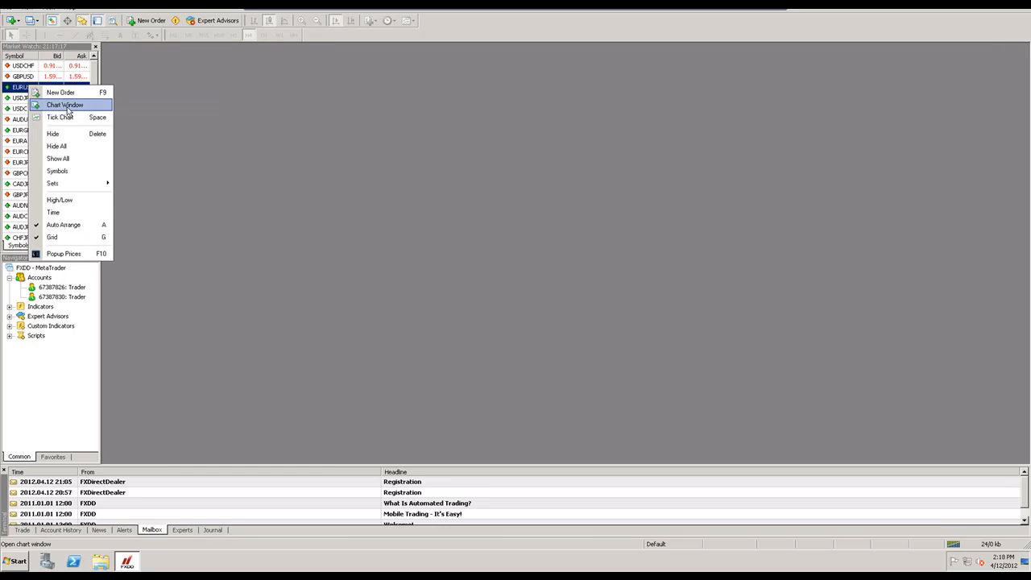
left_click(65, 105)
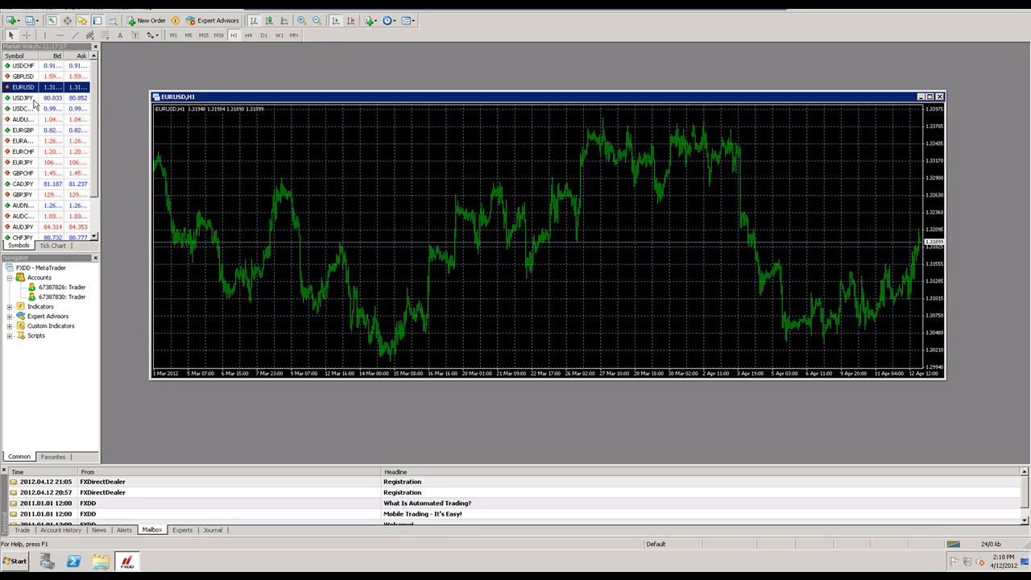
double_click(23, 98)
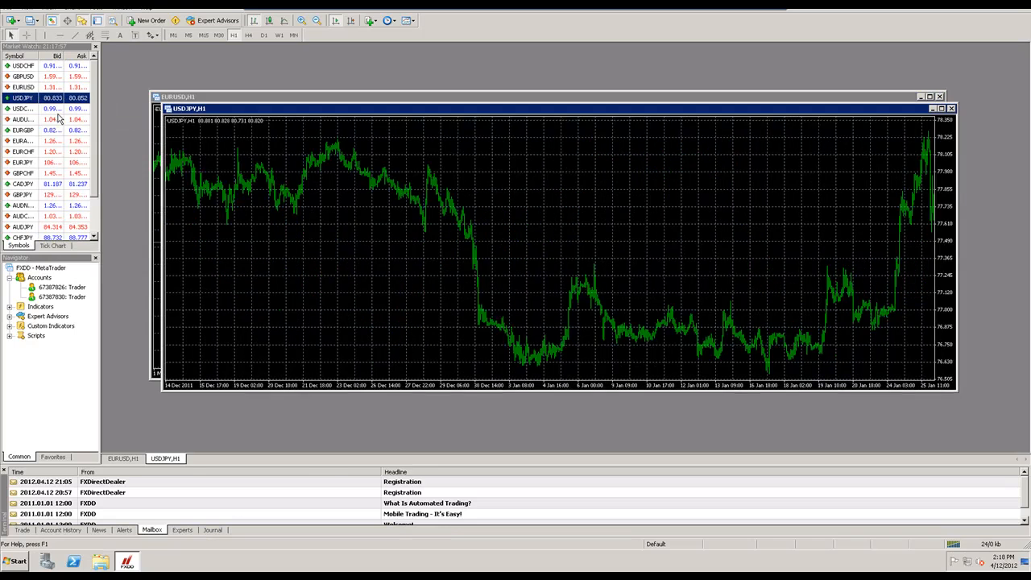
double_click(23, 108)
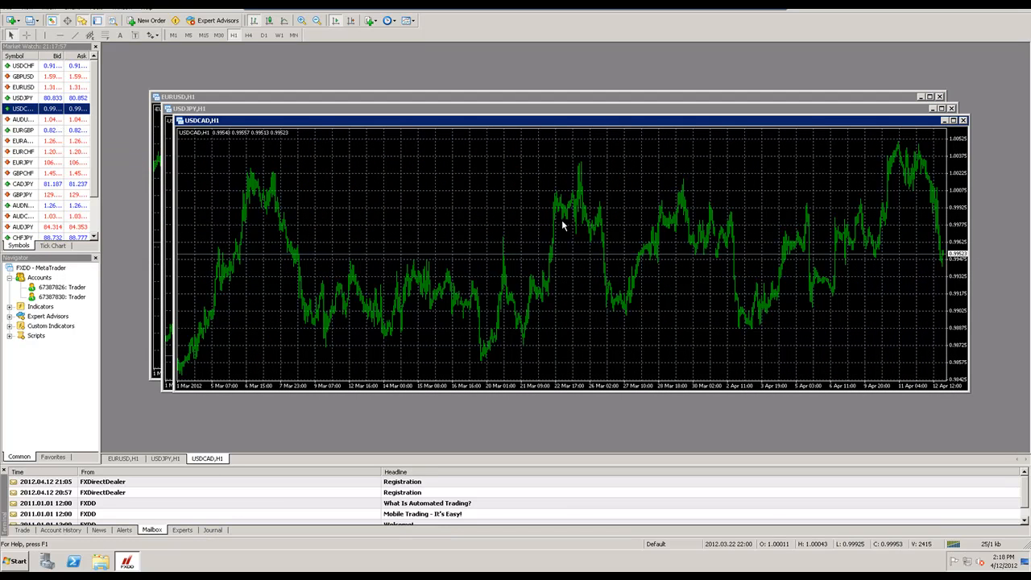
mouse_move(5, 72)
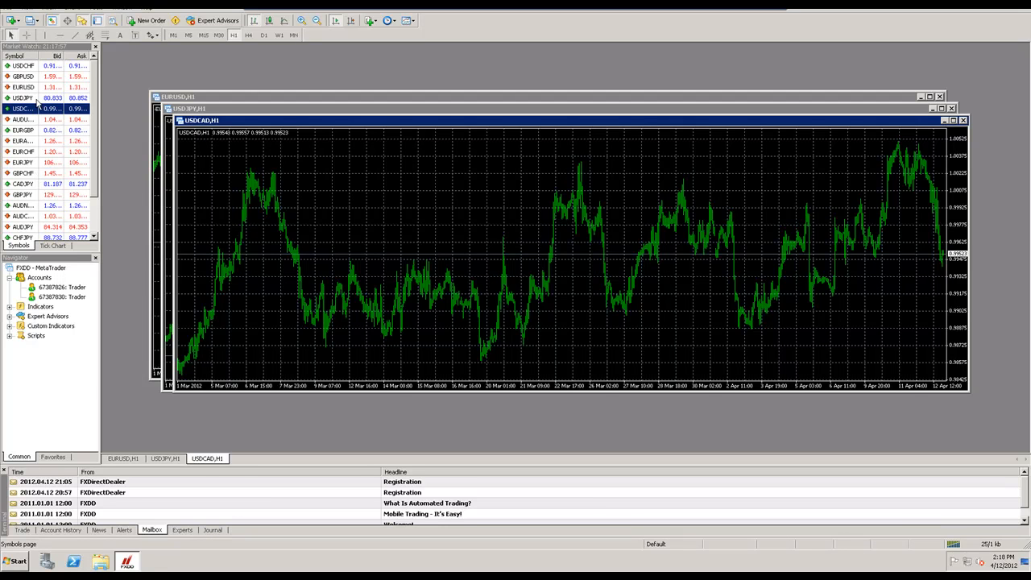
mouse_move(71, 176)
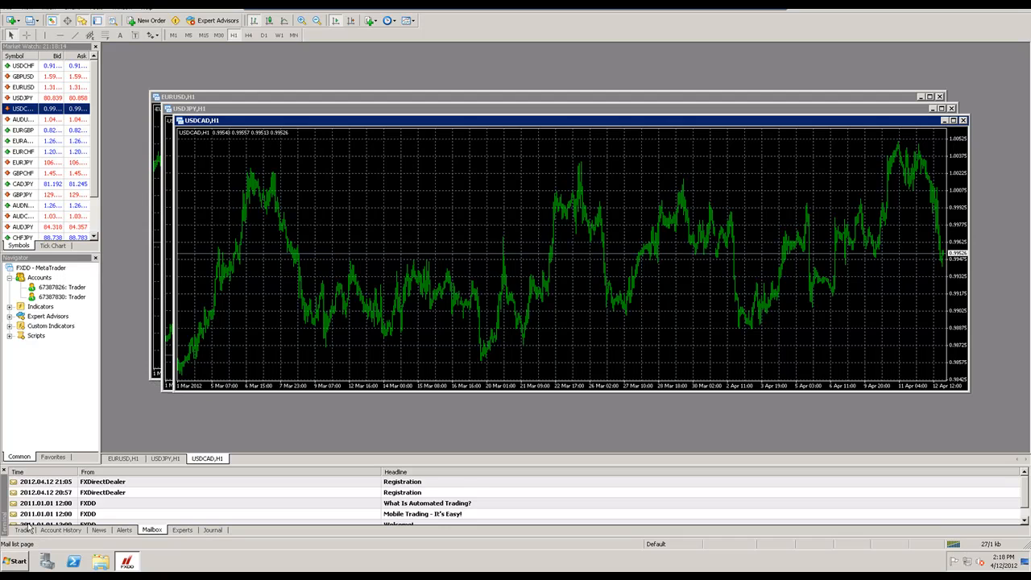
View the Trade tab's $5,000 balance, Account History, then the News headlines
left_click(22, 529)
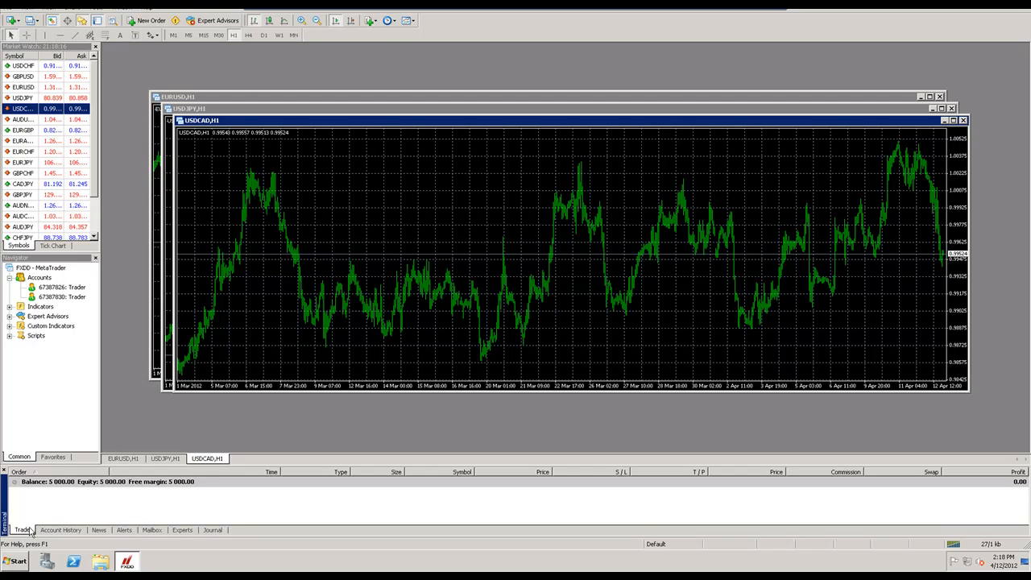
mouse_move(22, 529)
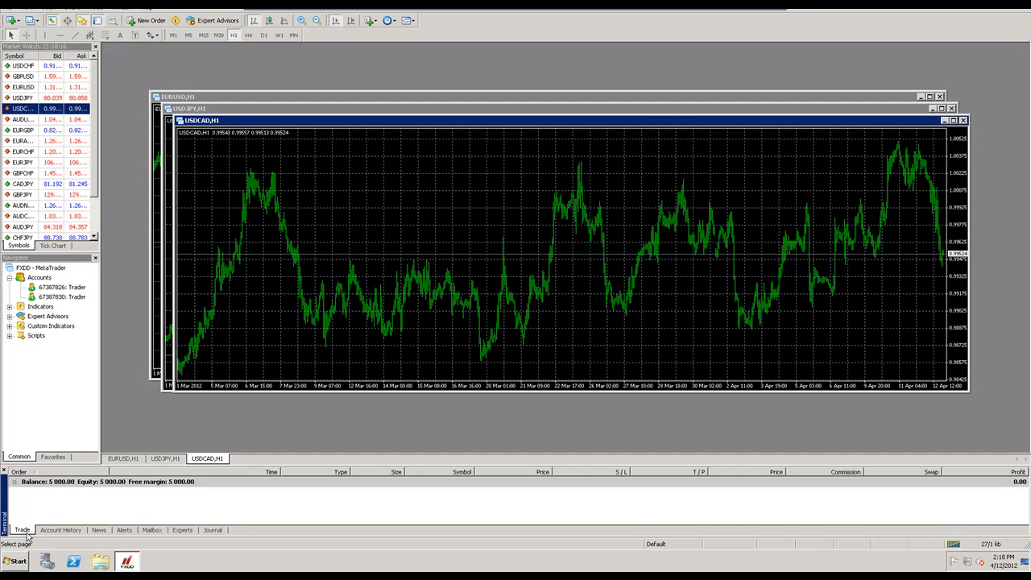
left_click(60, 530)
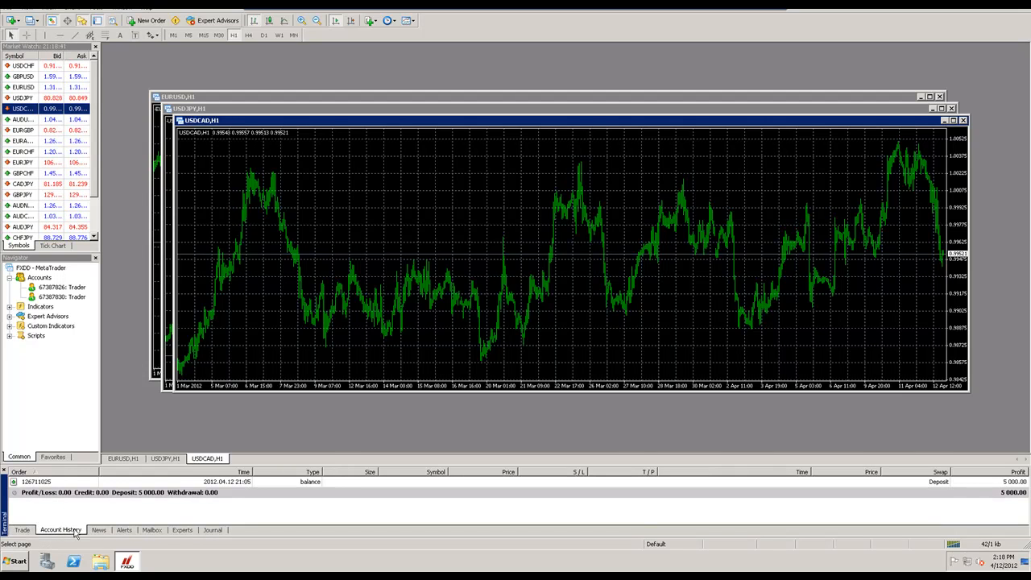
left_click(98, 529)
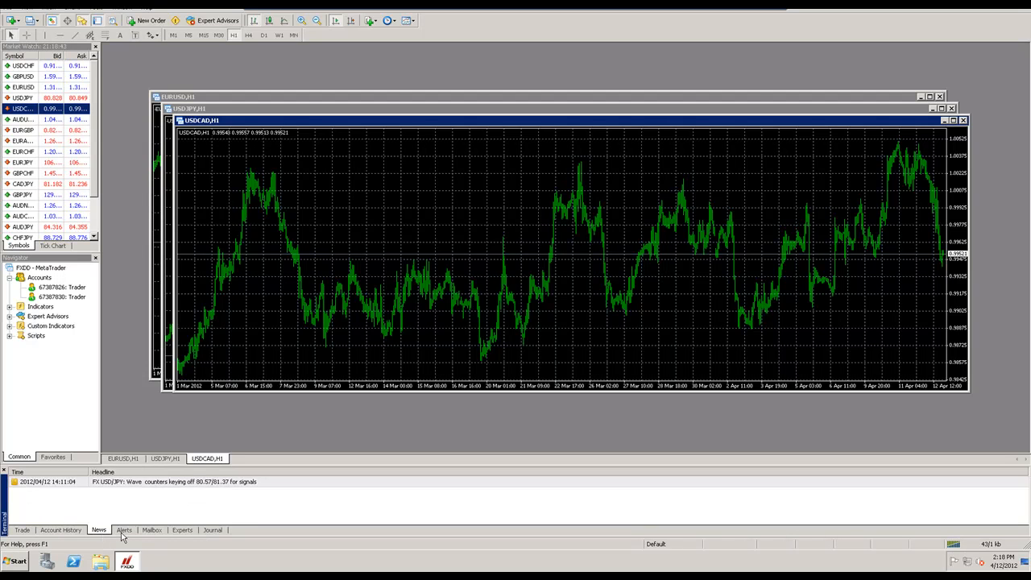
mouse_move(208, 538)
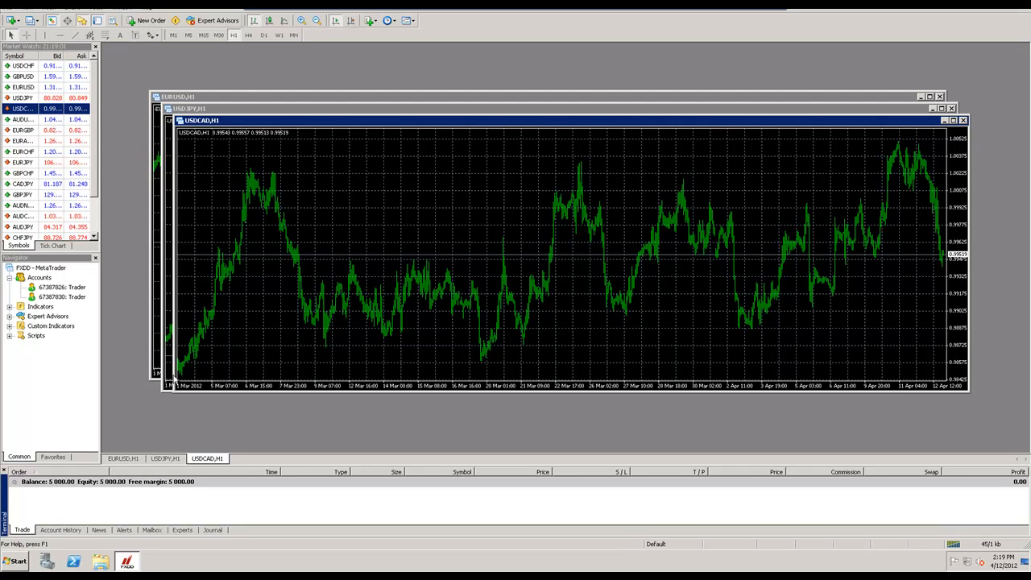
mouse_move(772, 218)
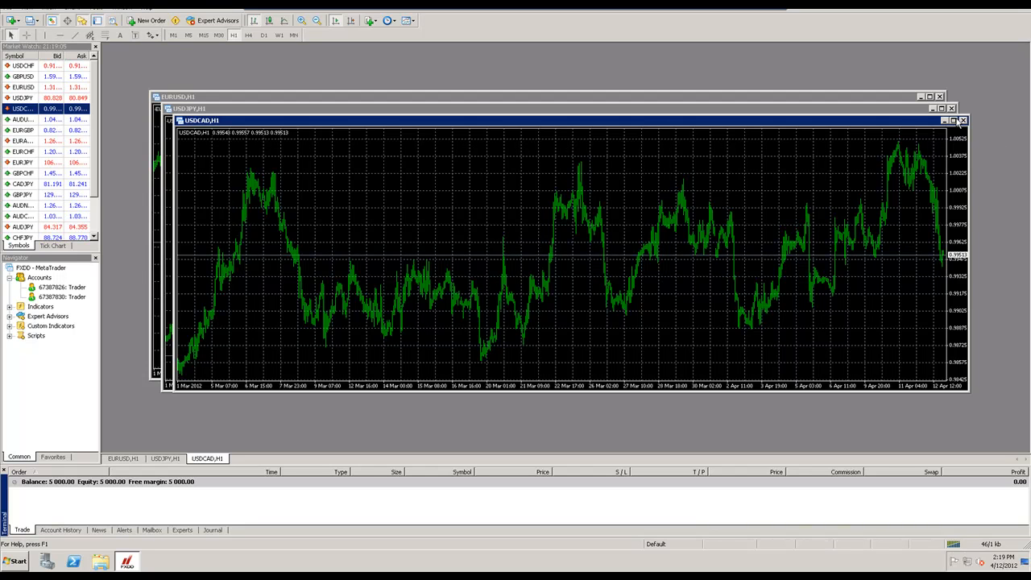
Maximize the USDCAD,H1 chart window and select the Crosshair tool
left_click(953, 120)
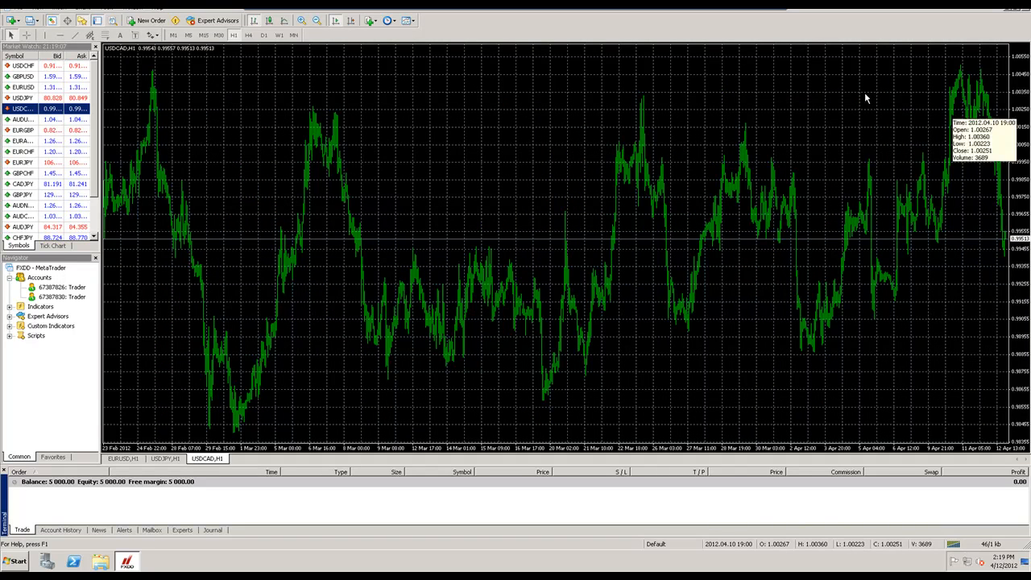
mouse_move(26, 35)
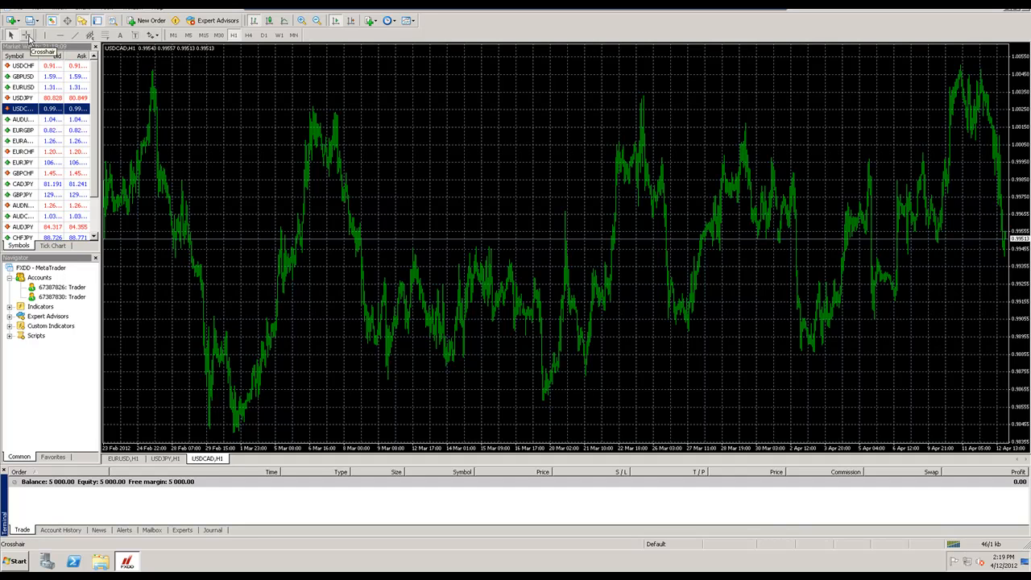
left_click(11, 35)
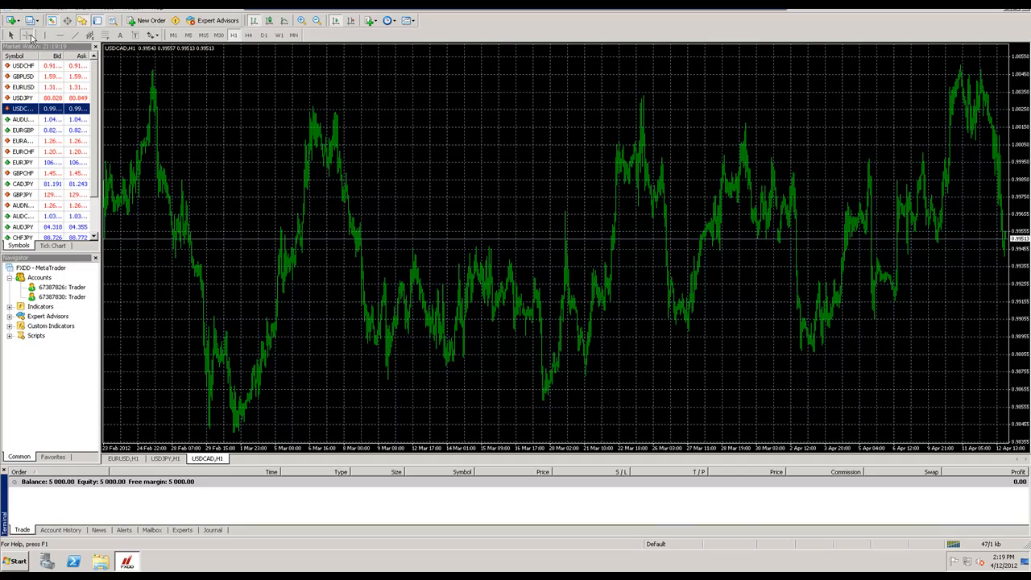
mouse_move(306, 248)
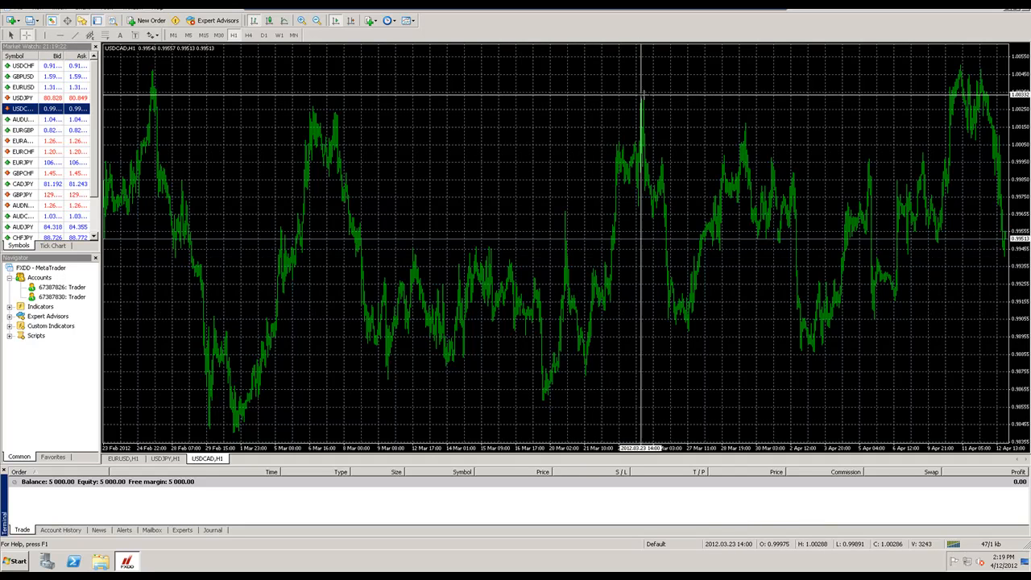
mouse_move(652, 119)
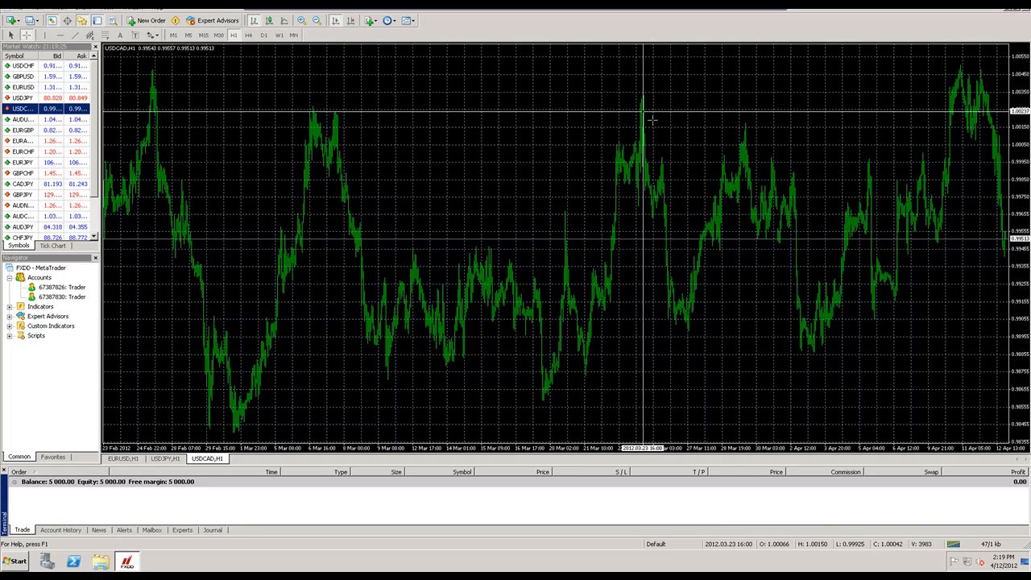
mouse_move(460, 191)
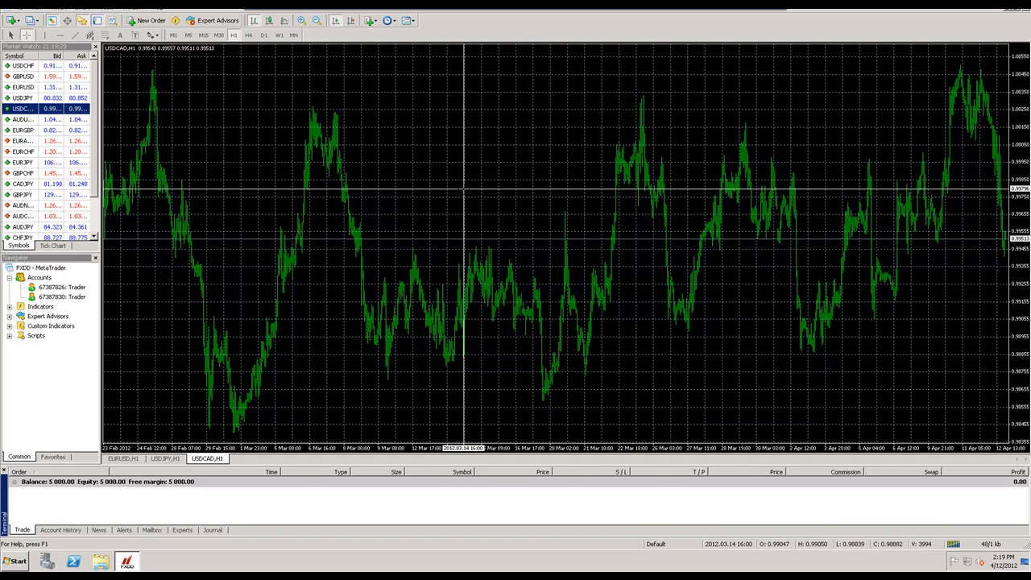
mouse_move(943, 109)
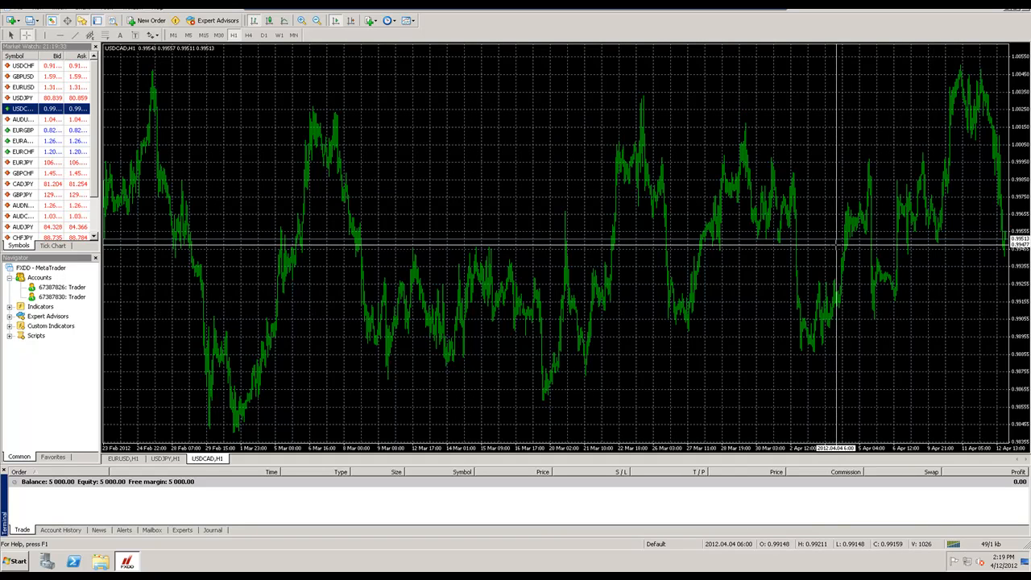
mouse_move(963, 64)
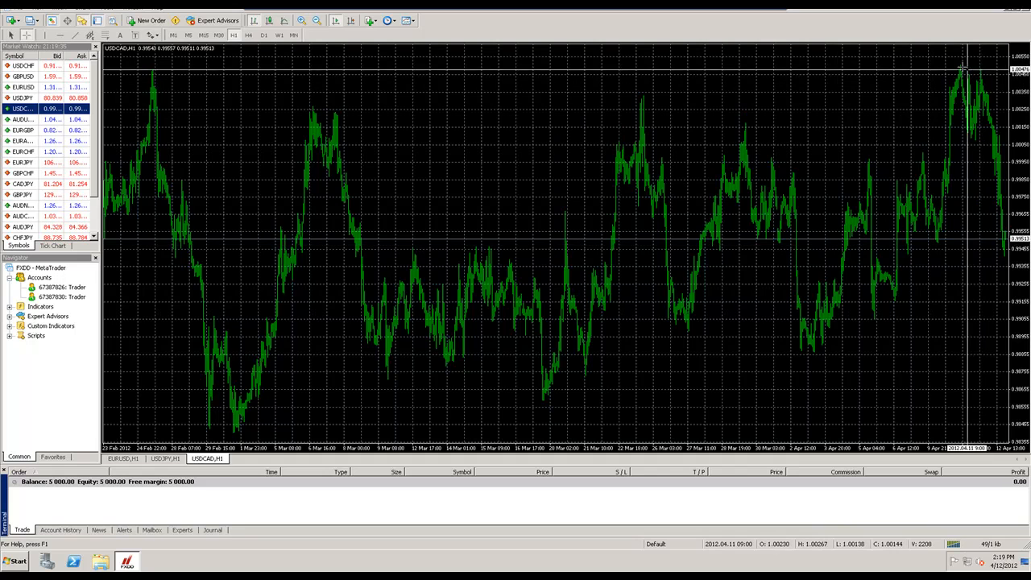
mouse_move(961, 62)
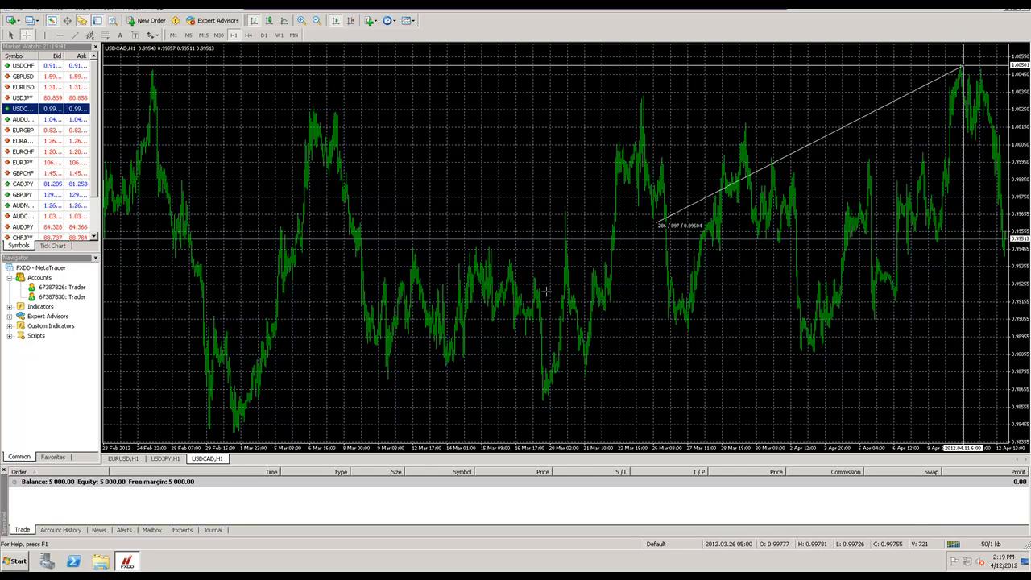
left_click_drag(661, 226, 241, 431)
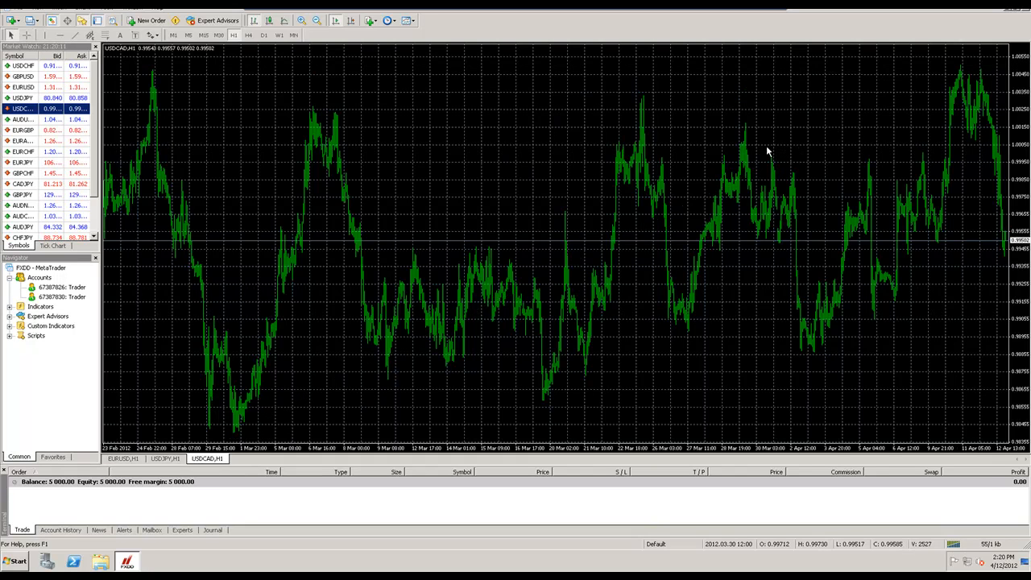
mouse_move(776, 148)
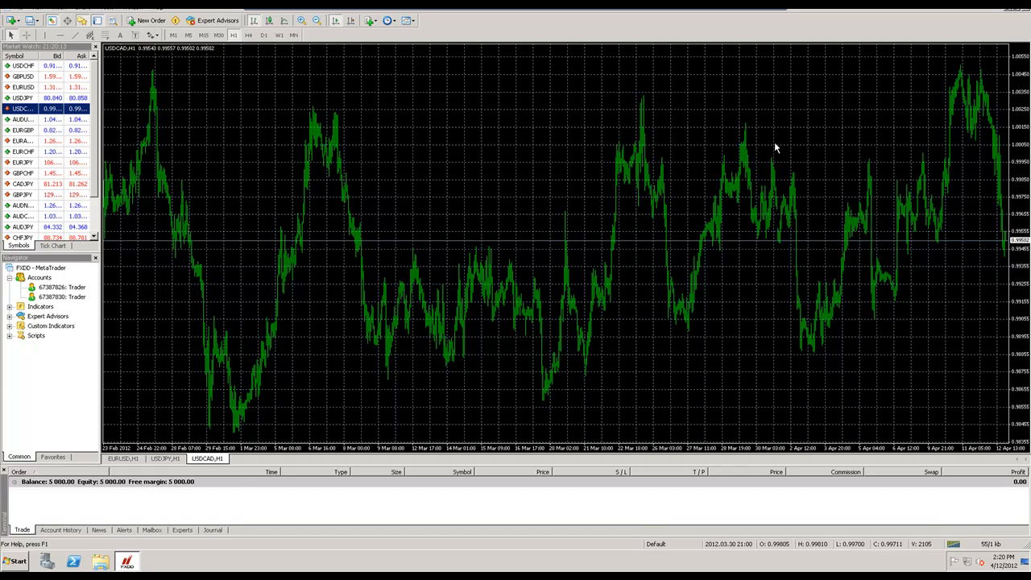
mouse_move(757, 152)
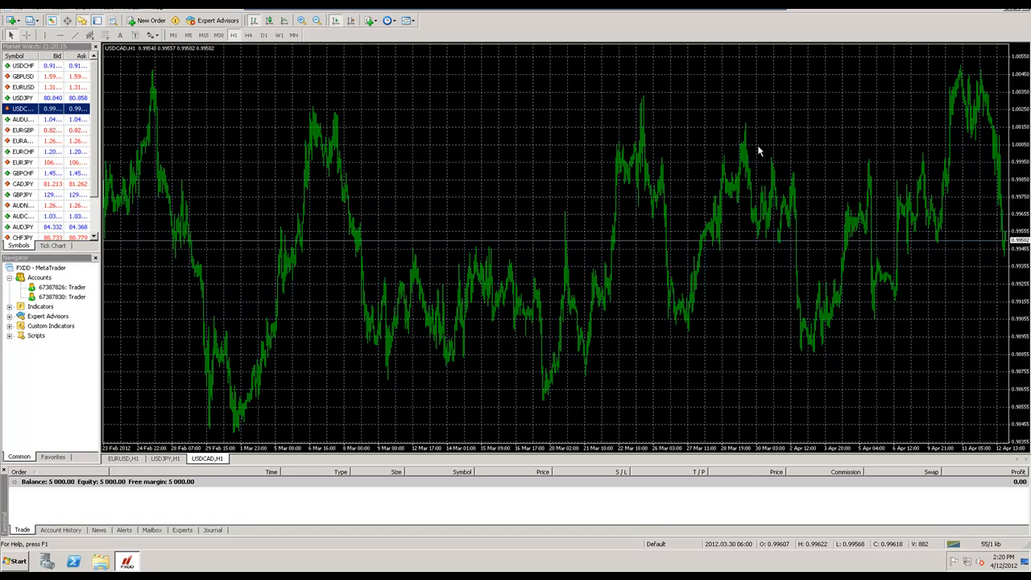
mouse_move(765, 150)
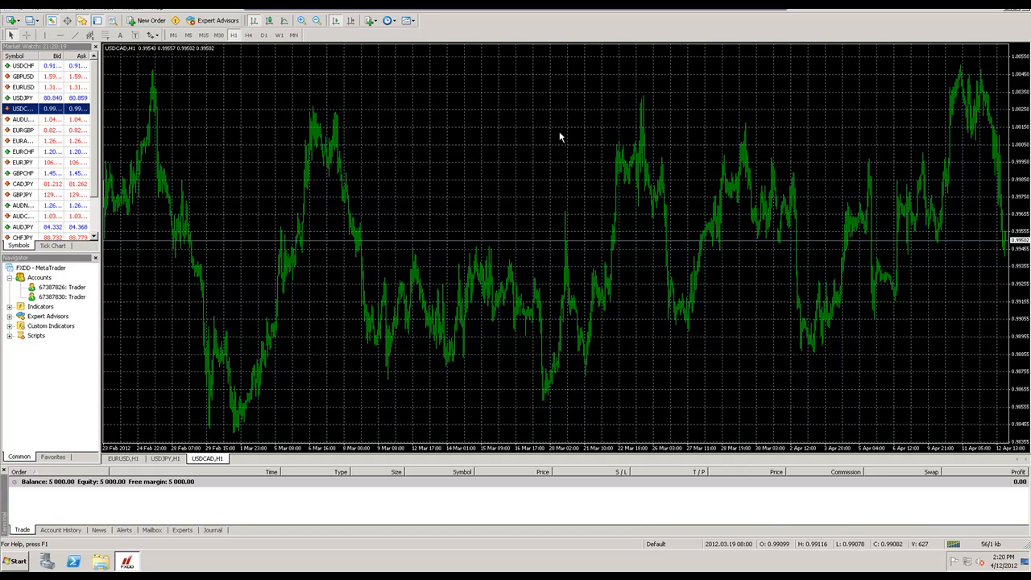
mouse_move(644, 125)
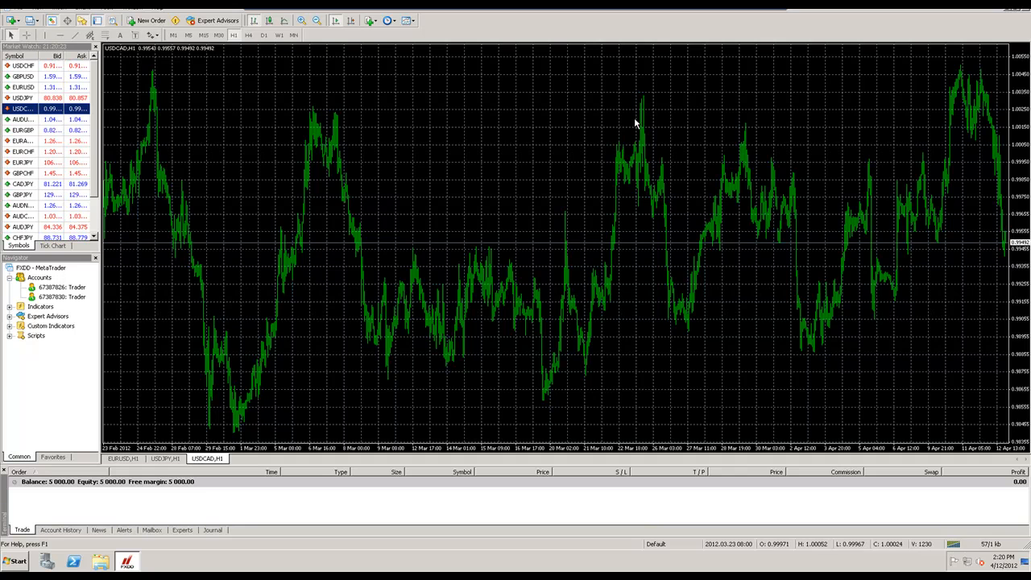
mouse_move(271, 100)
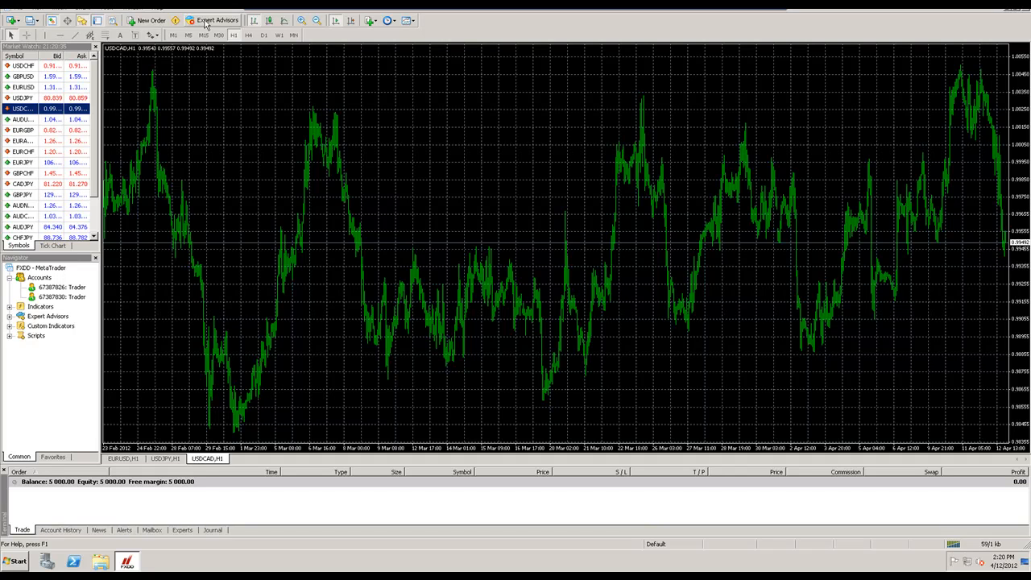
mouse_move(256, 279)
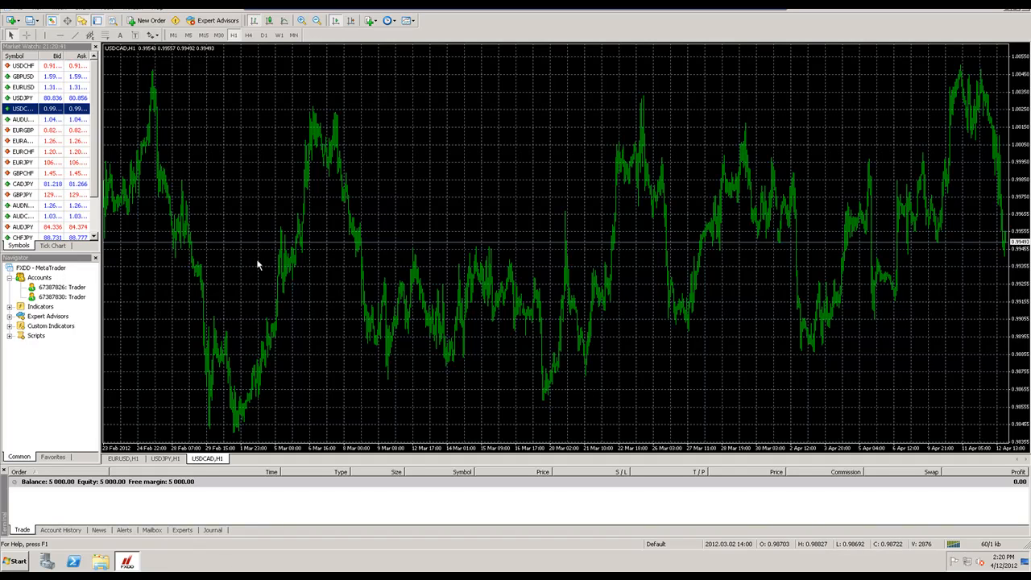
mouse_move(294, 294)
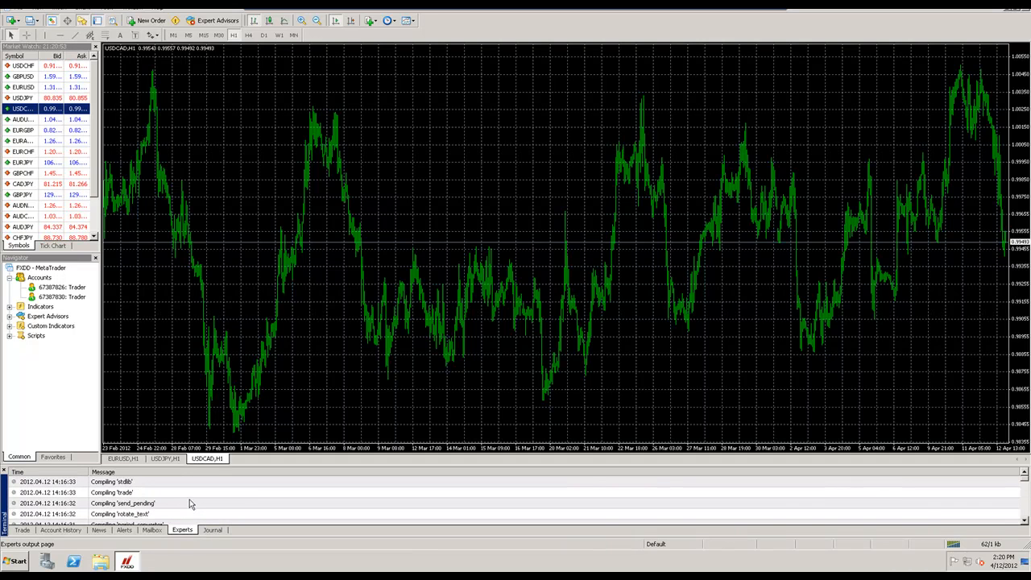
mouse_move(340, 400)
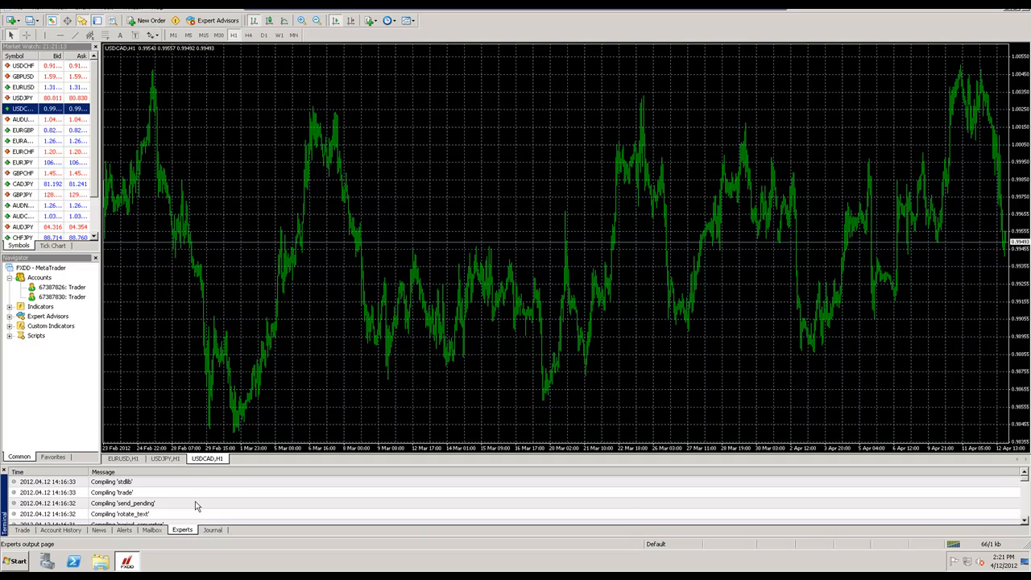
mouse_move(204, 490)
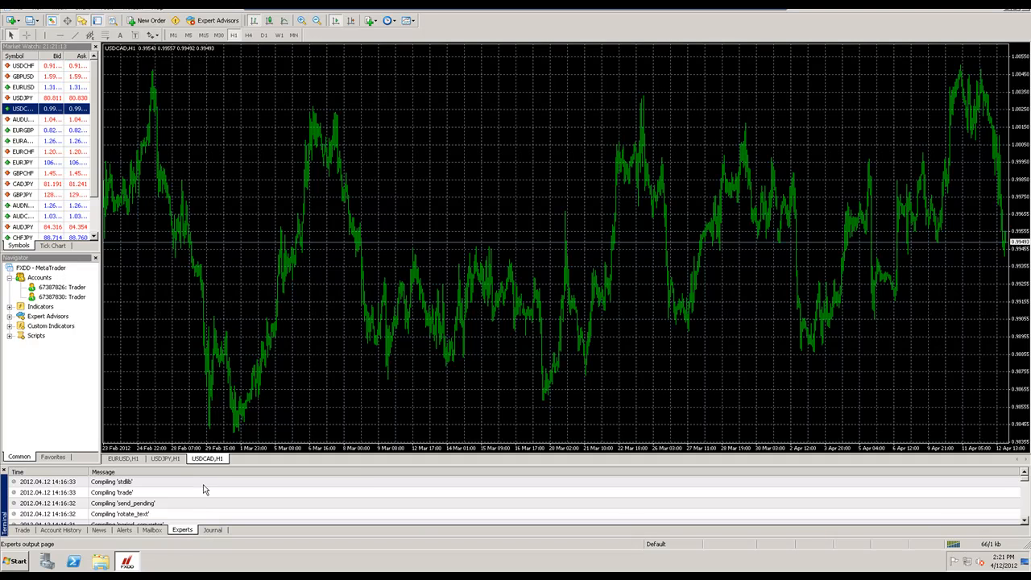